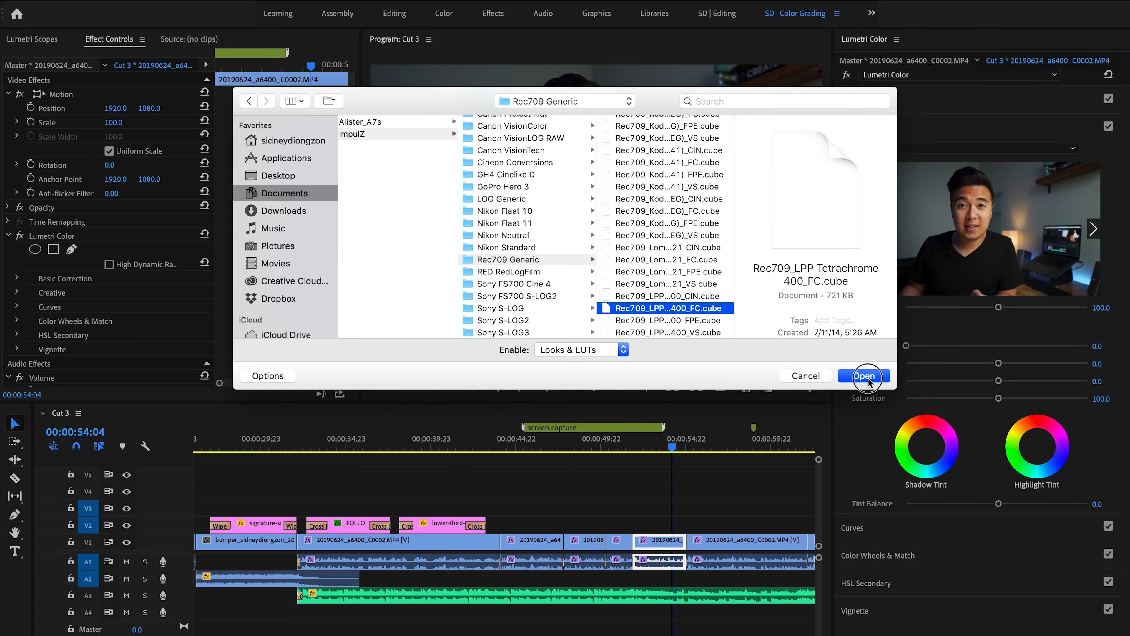
Load the chosen Rec709 LUT file from the browse dialog
{"action": "left_click", "coordinate": [864, 376]}
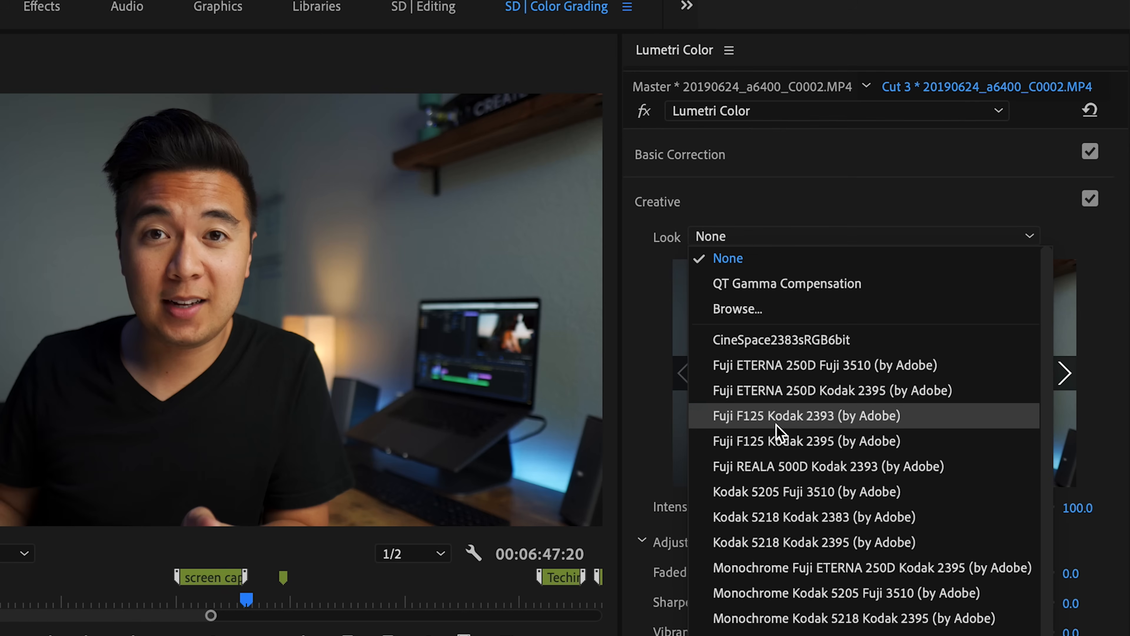
{"action": "mouse_move", "coordinate": [826, 390]}
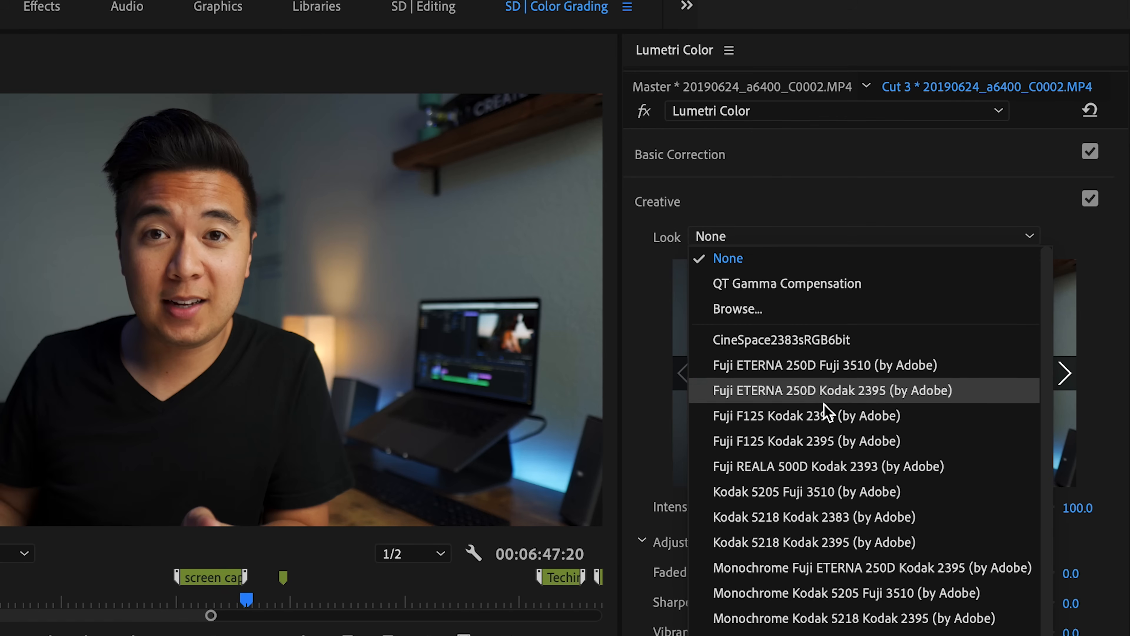
{"action": "mouse_move", "coordinate": [838, 466]}
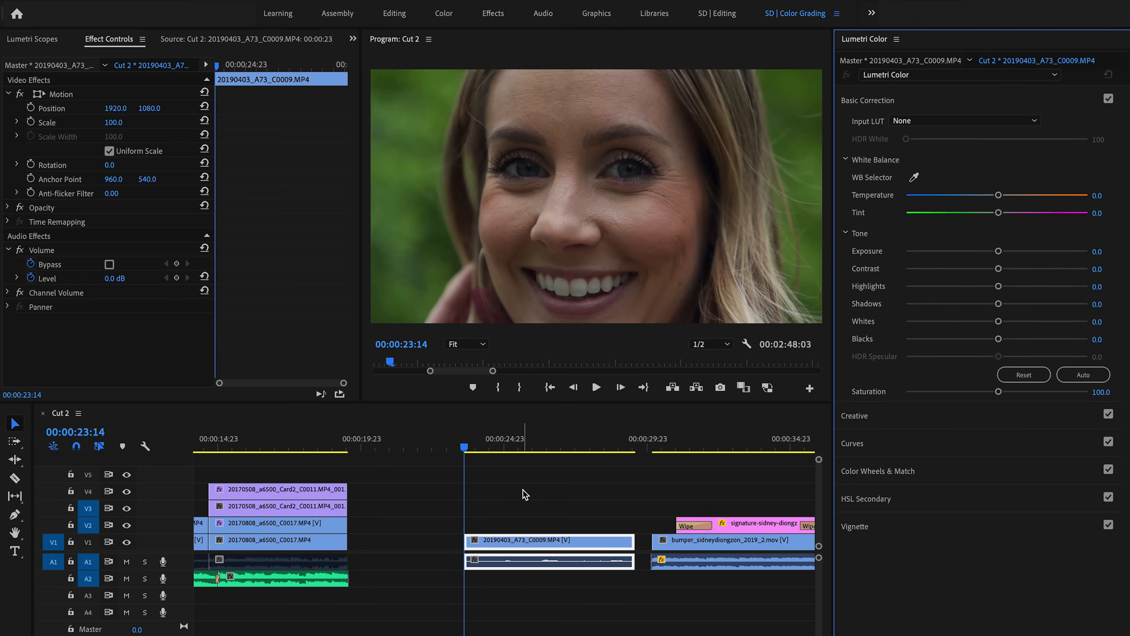
{"action": "mouse_move", "coordinate": [874, 128]}
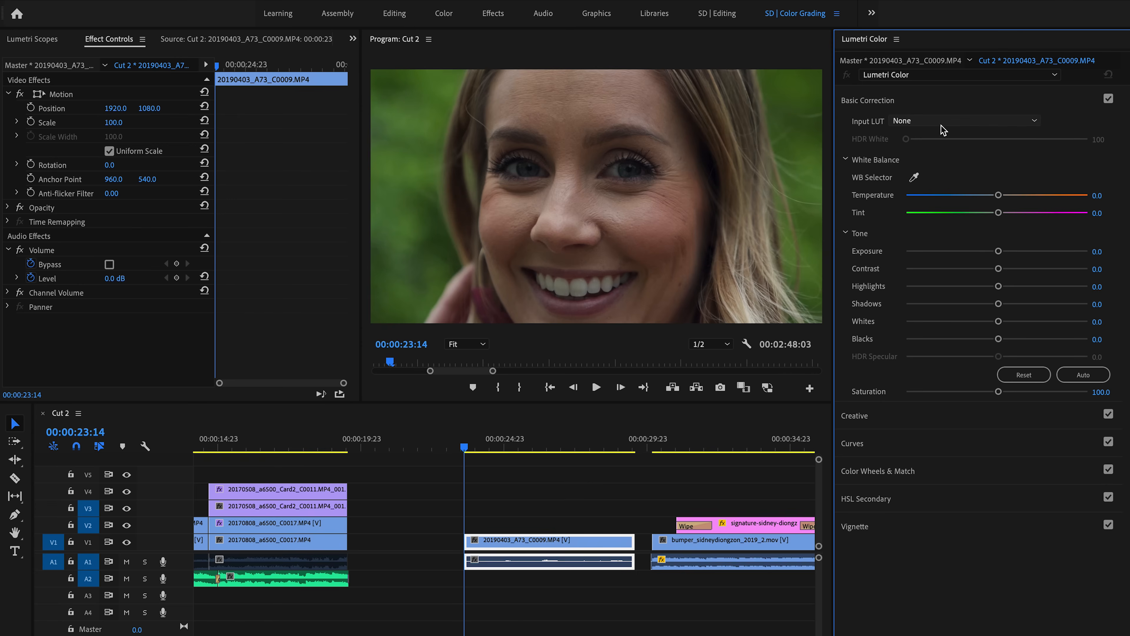
Browse to the SD LUTS folder and apply the SD Basic S-Log - Outdoors input LUT
{"action": "left_click", "coordinate": [964, 120]}
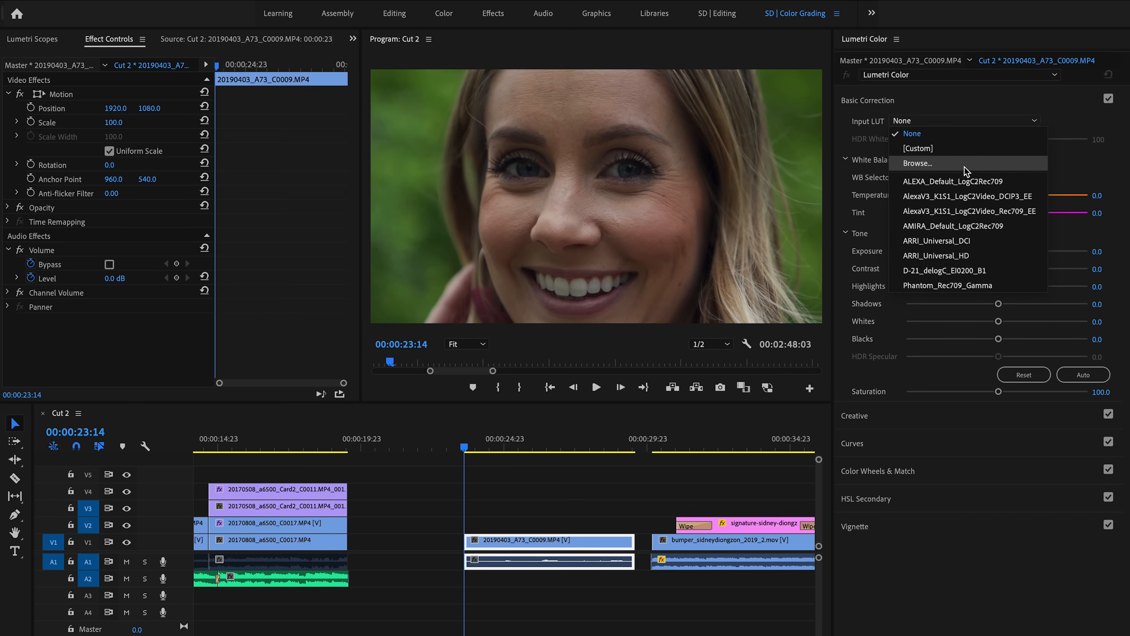
{"action": "left_click", "coordinate": [916, 163]}
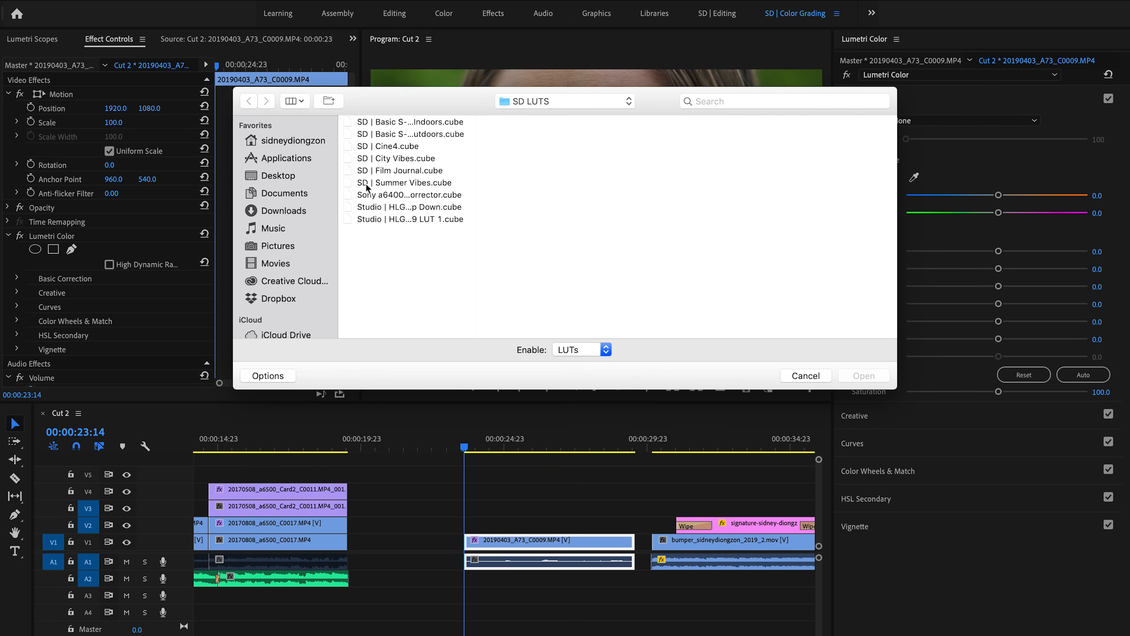
{"action": "left_click", "coordinate": [806, 375]}
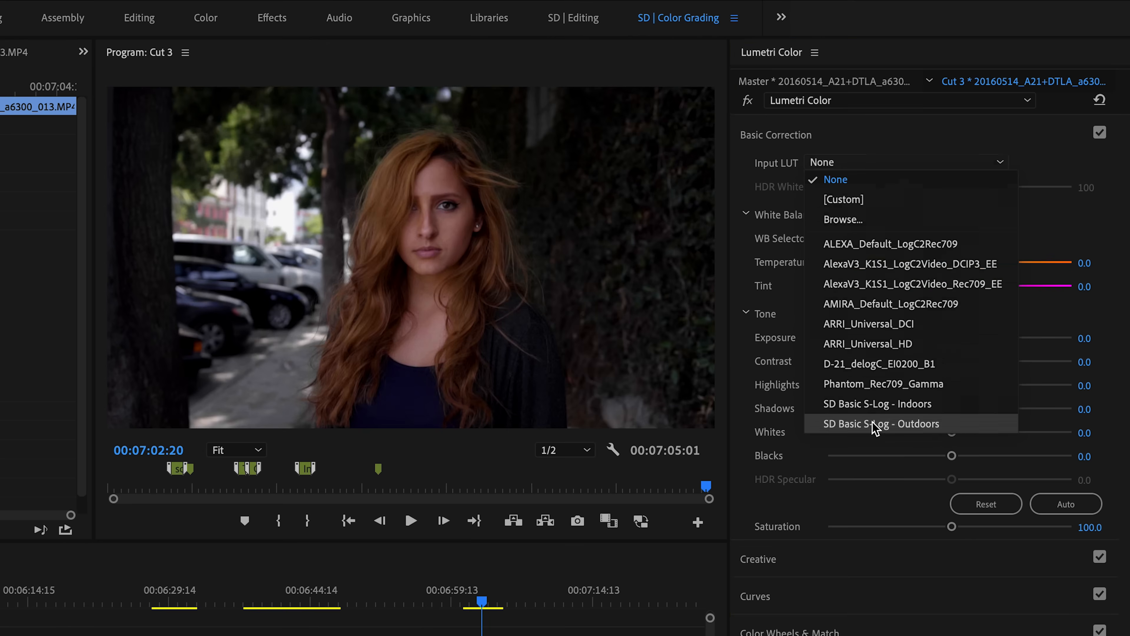
{"action": "left_click", "coordinate": [880, 423]}
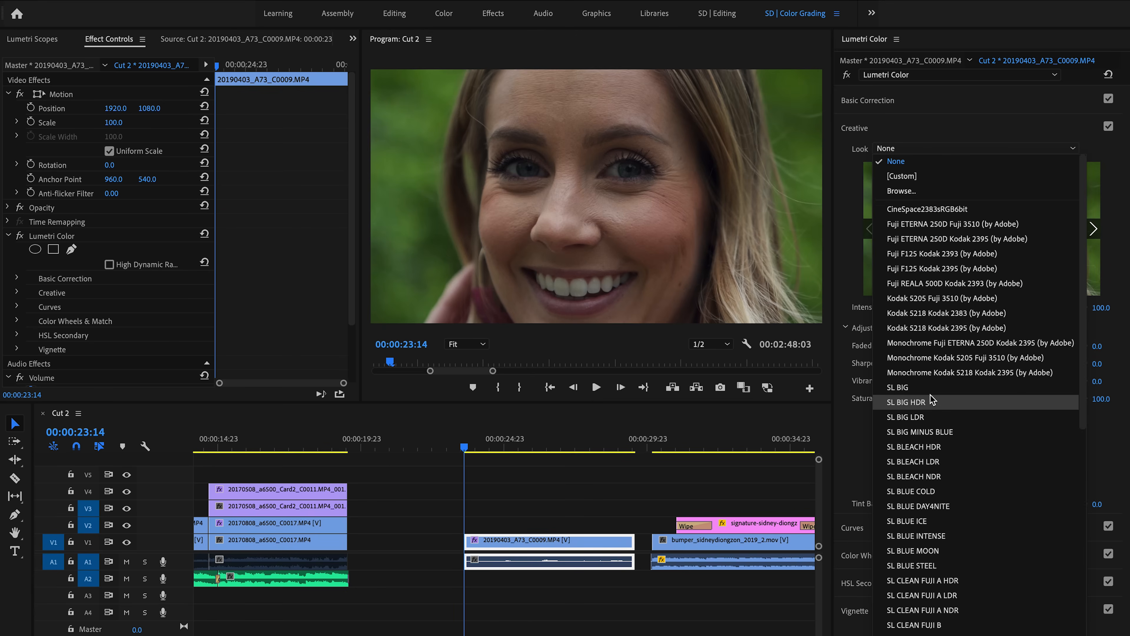
Apply the SL GOLD WESTERN creative look, then browse a LUT folder on disk
{"action": "left_click", "coordinate": [910, 402]}
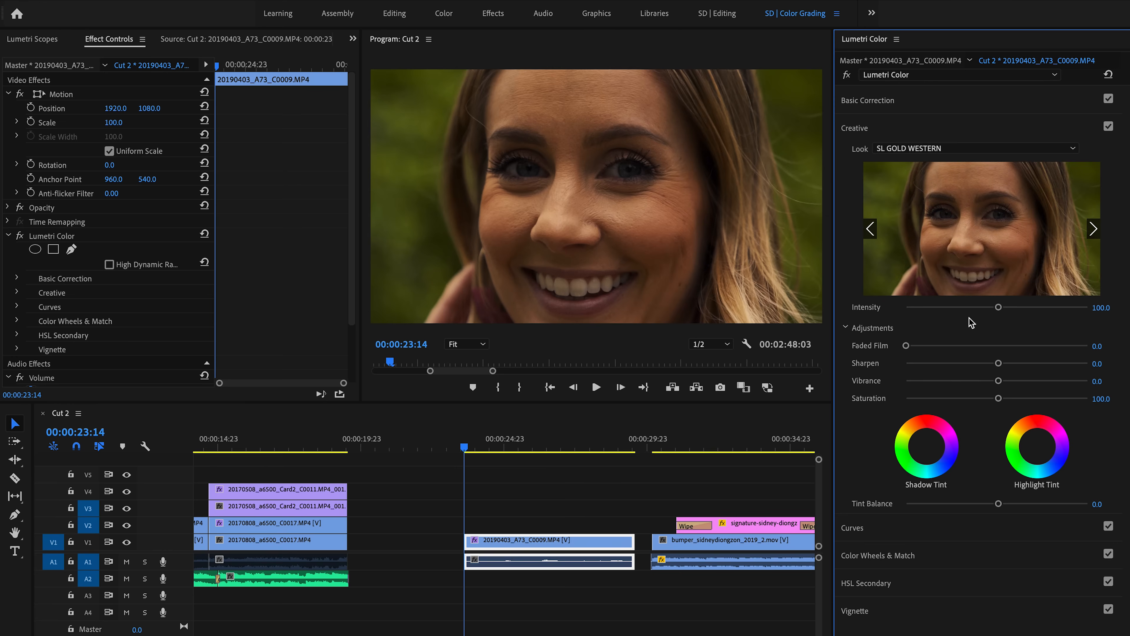
{"action": "left_click", "coordinate": [1092, 228]}
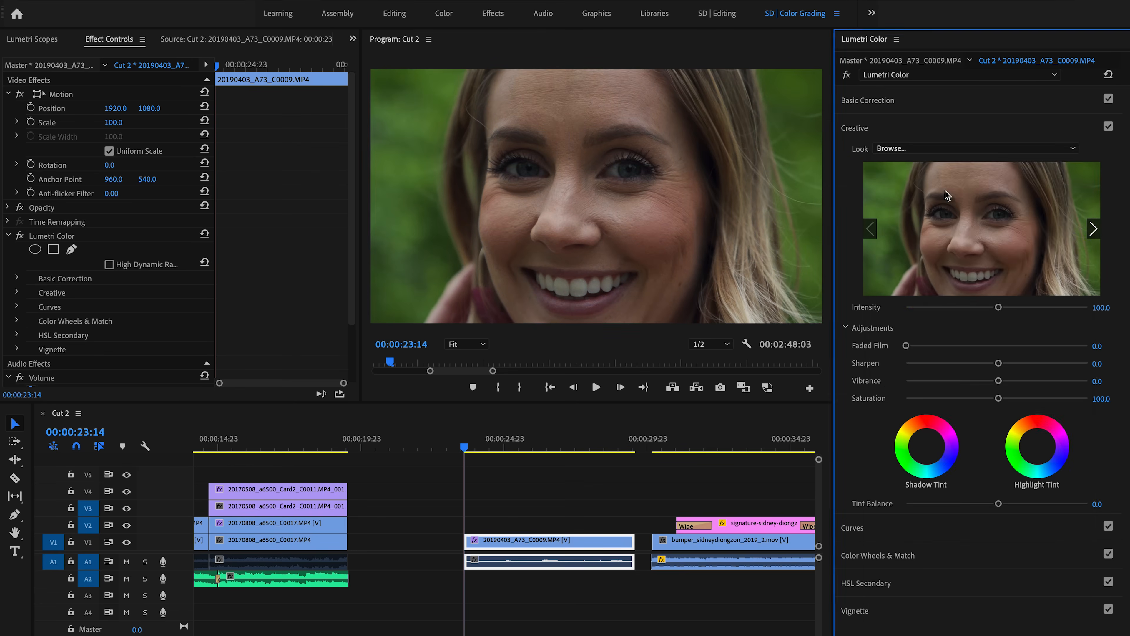
{"action": "left_click", "coordinate": [892, 149]}
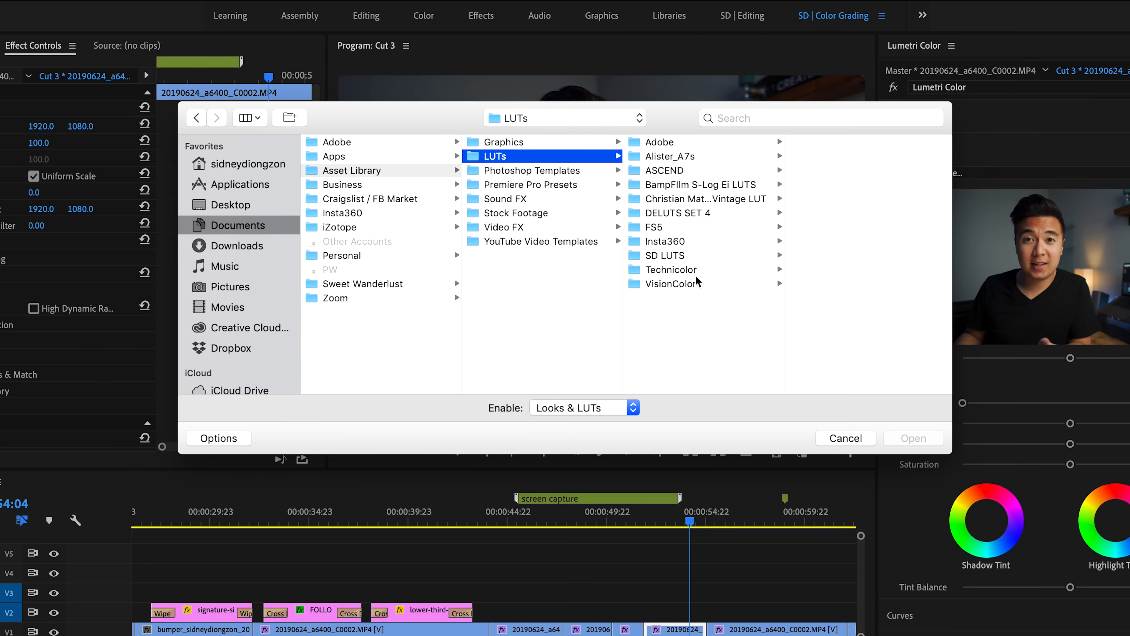
{"action": "left_click", "coordinate": [678, 213]}
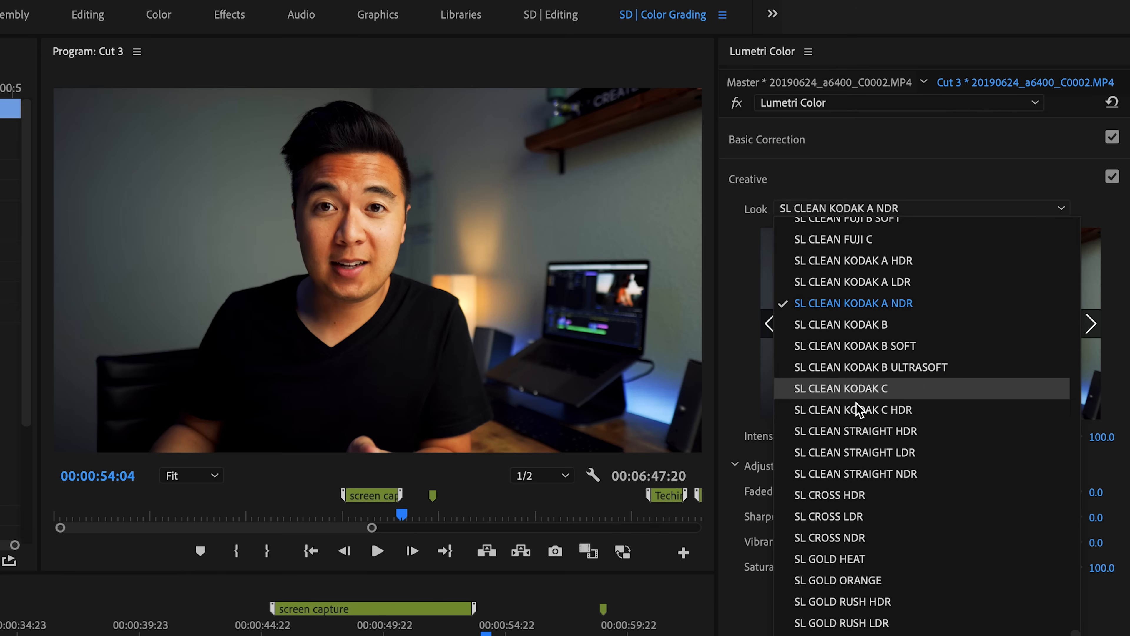
Try the SL CLEAN STRAIGHT NDR look and another SL CLEAN look on the clip
{"action": "left_click", "coordinate": [855, 472]}
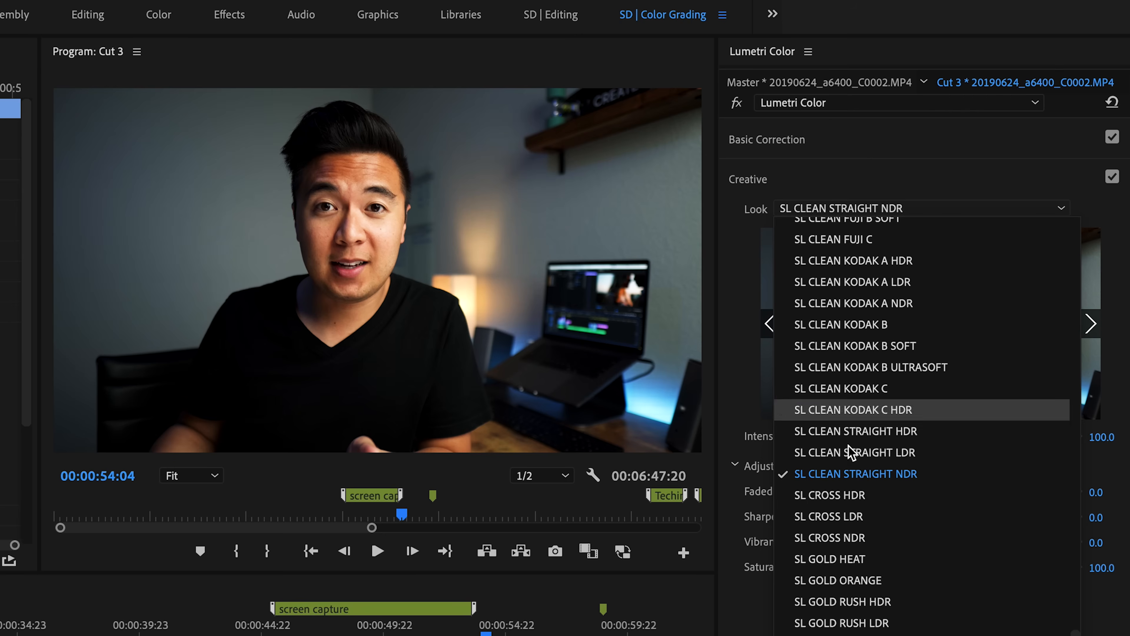
{"action": "left_click", "coordinate": [829, 559]}
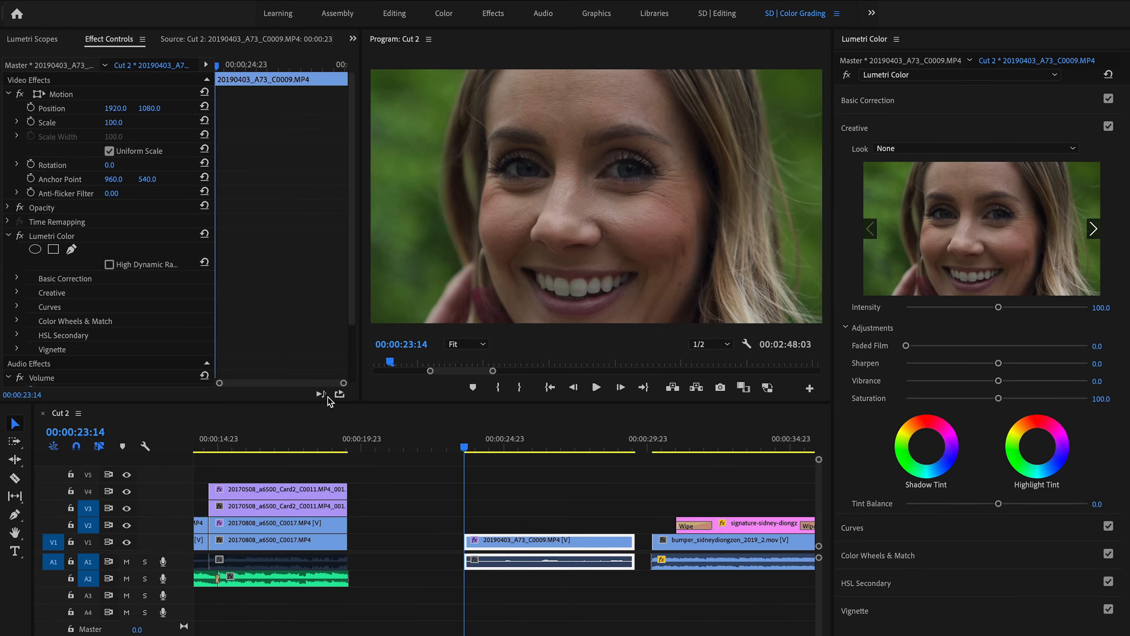
{"action": "mouse_move", "coordinate": [404, 578]}
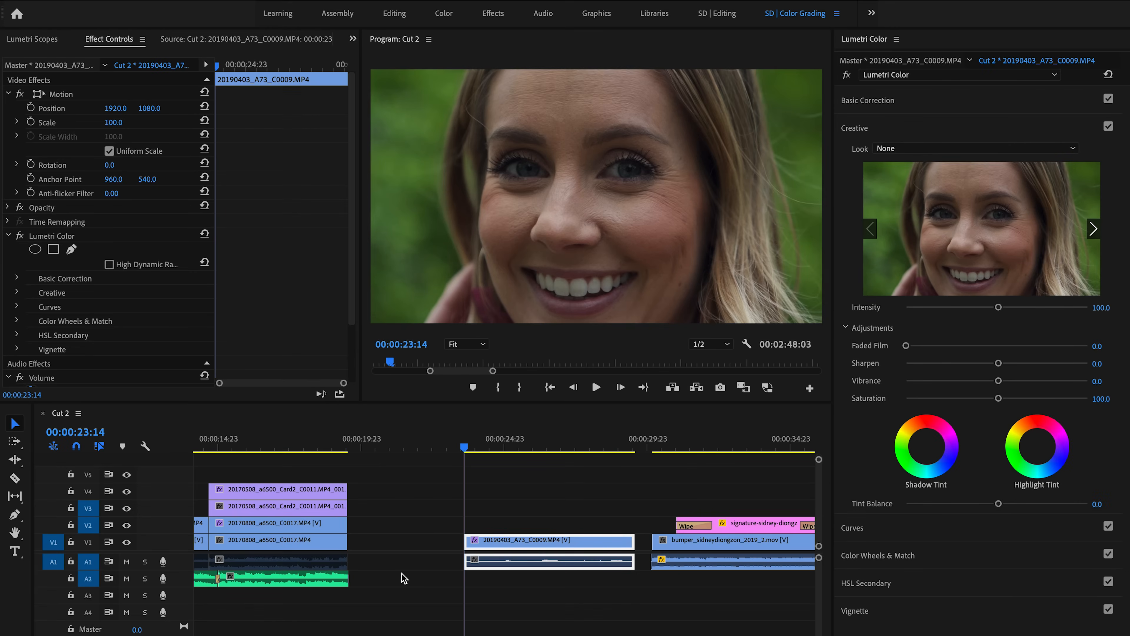
{"action": "mouse_move", "coordinate": [411, 569]}
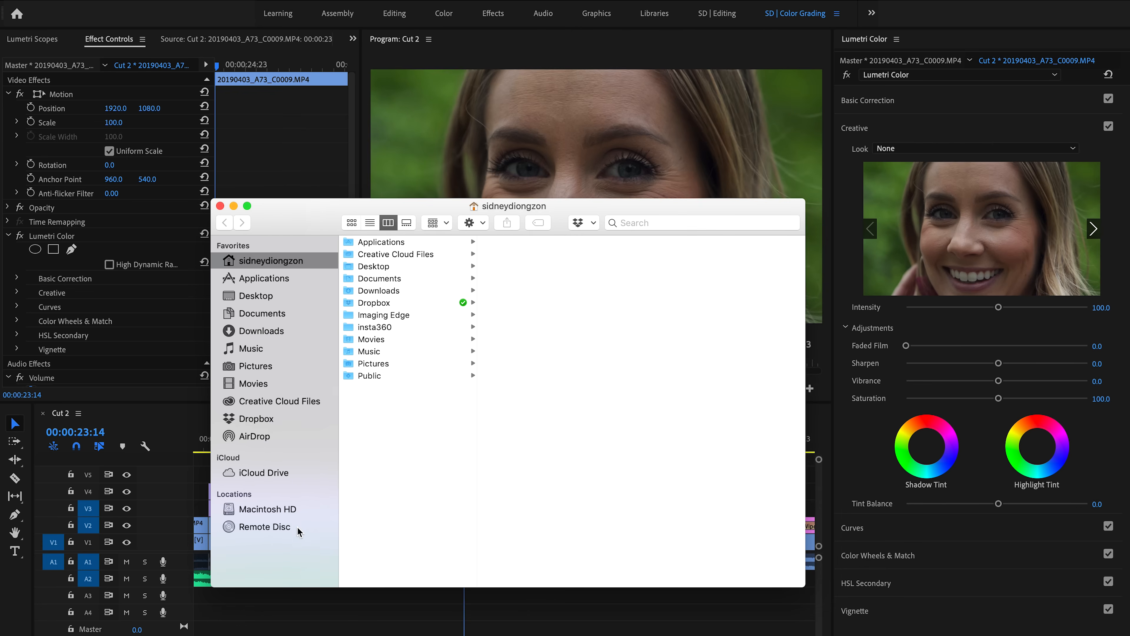
Navigate to Macintosh HD > Library > Application Support > Adobe > Common
{"action": "left_click", "coordinate": [268, 509]}
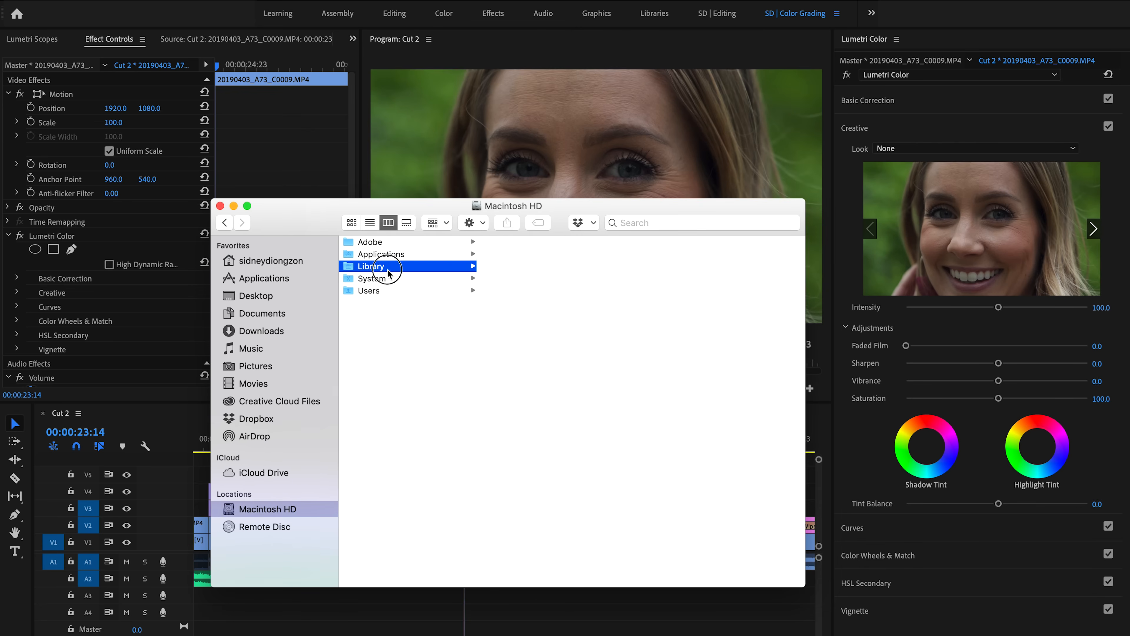
{"action": "left_click", "coordinate": [372, 266]}
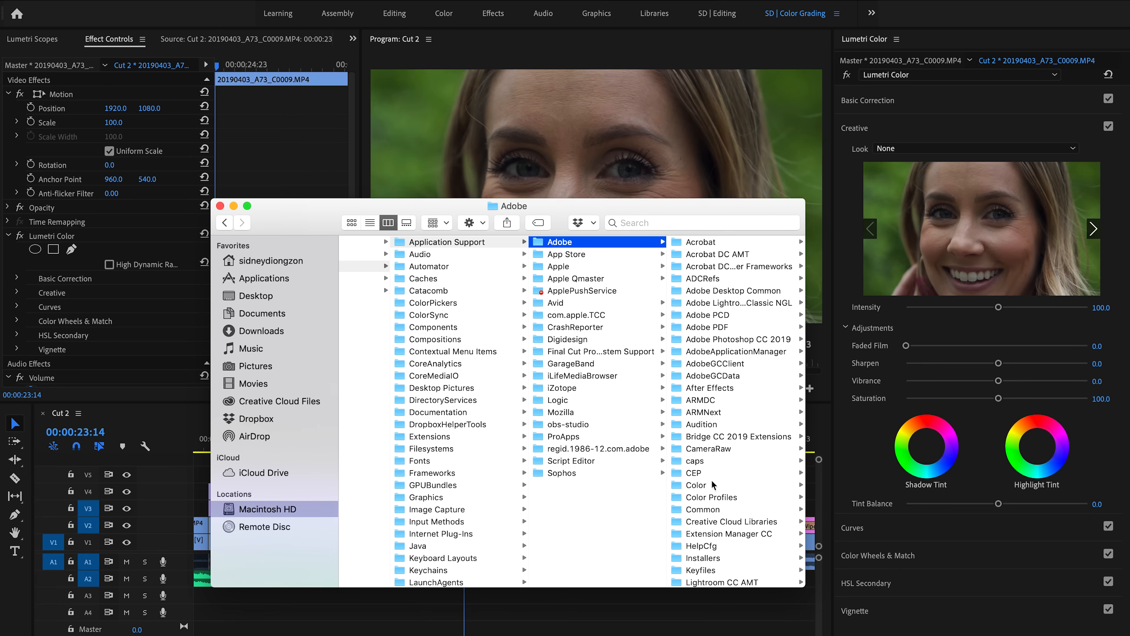
{"action": "left_click", "coordinate": [713, 510]}
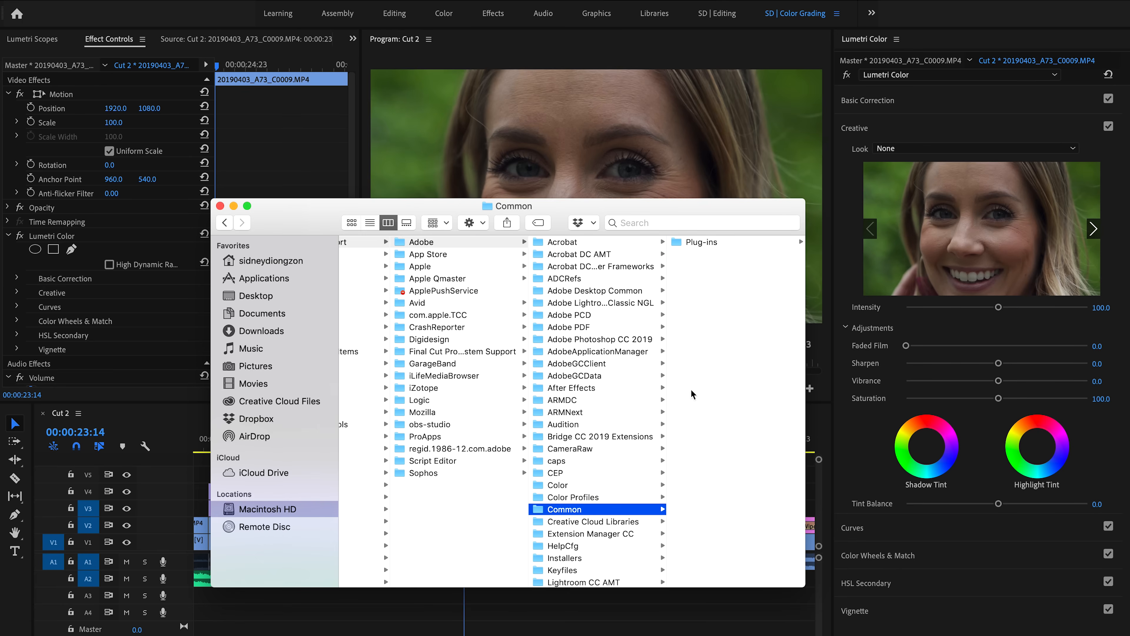
Create a new folder named LUTs inside the Common folder
{"action": "right_click", "coordinate": [691, 395]}
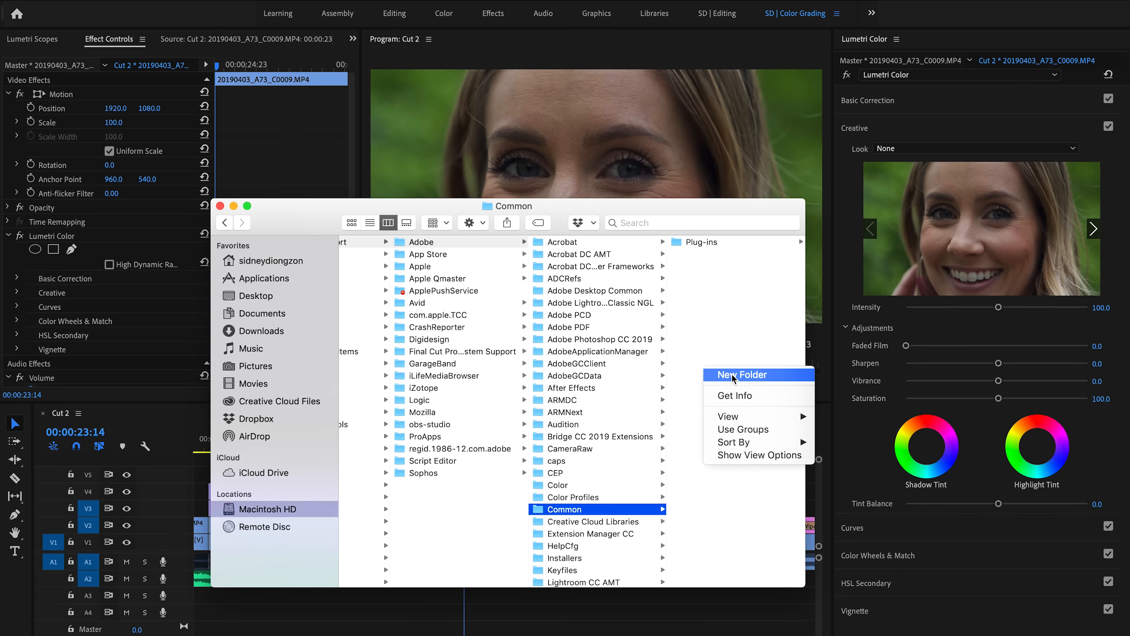
{"action": "left_click", "coordinate": [742, 375]}
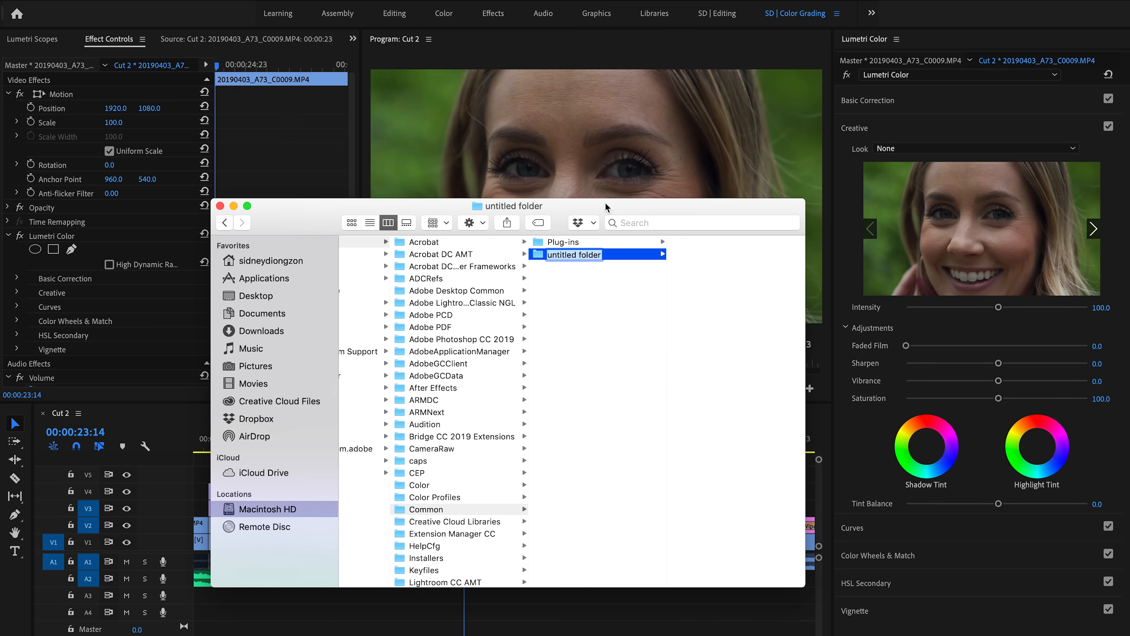
{"action": "type", "text": "LUTs"}
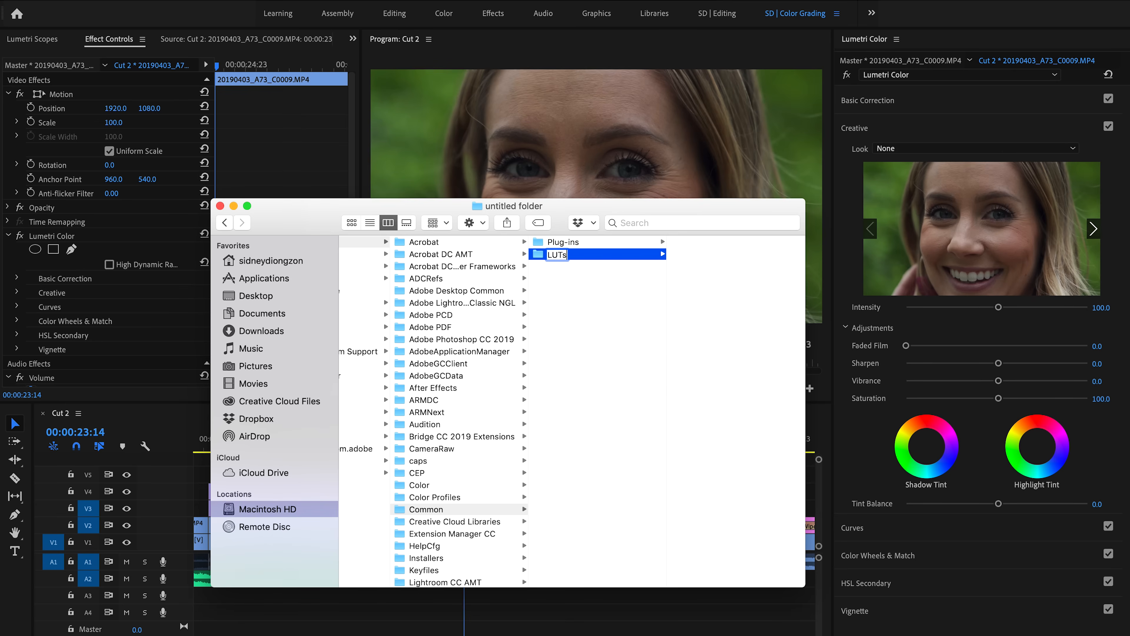
Create the Creative and Technical subfolders inside the new LUTs folder
{"action": "double_click", "coordinate": [555, 254]}
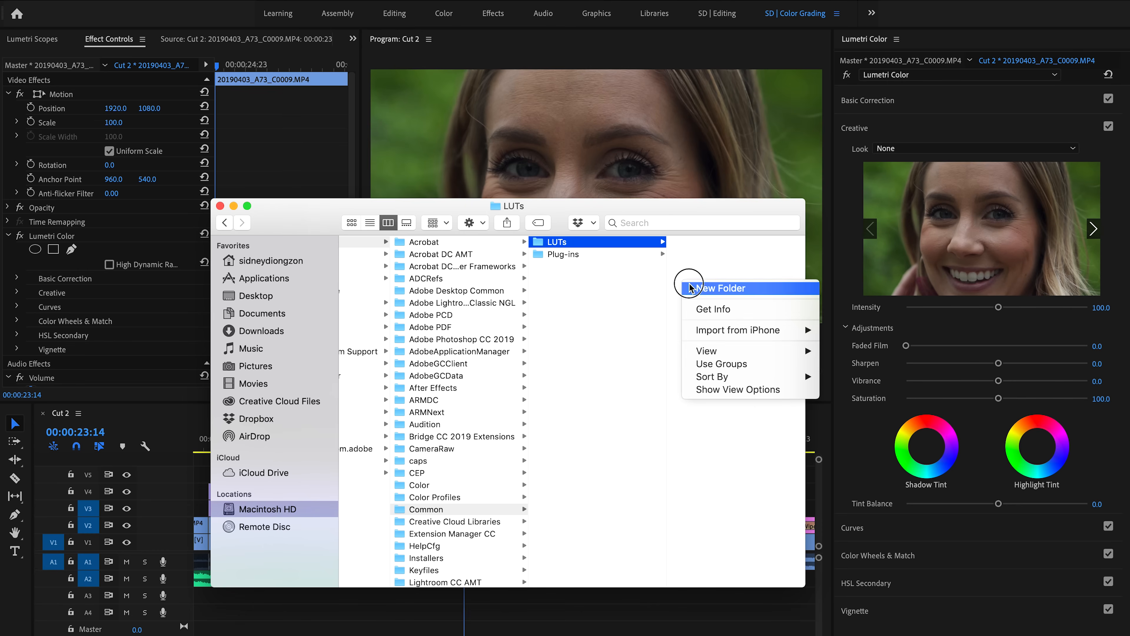
{"action": "left_click", "coordinate": [721, 288]}
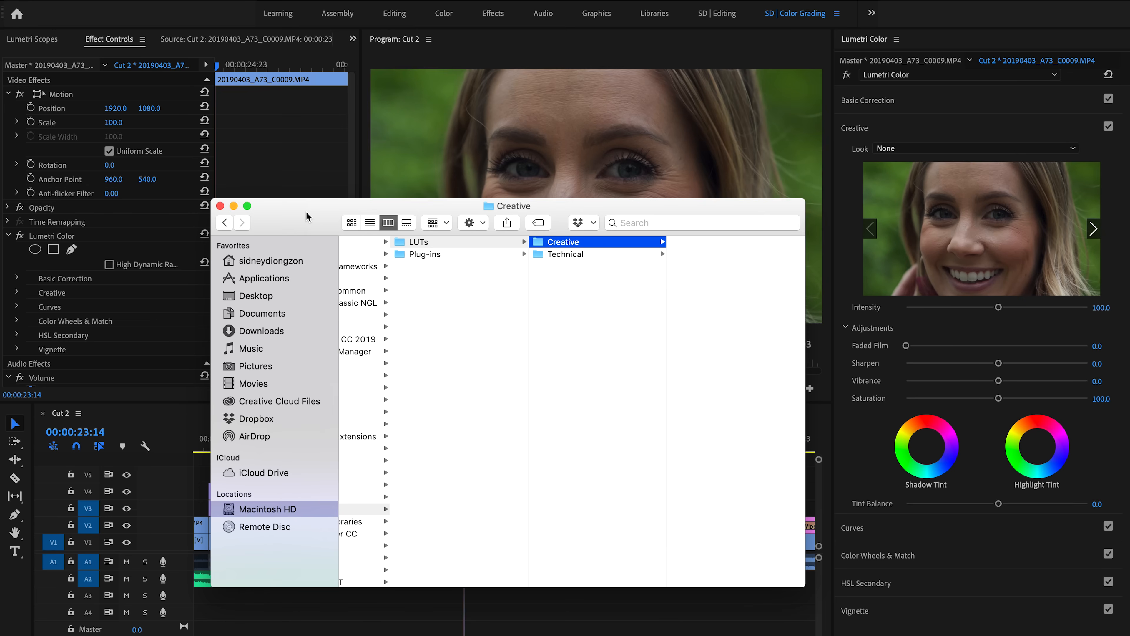
{"action": "mouse_move", "coordinate": [351, 232]}
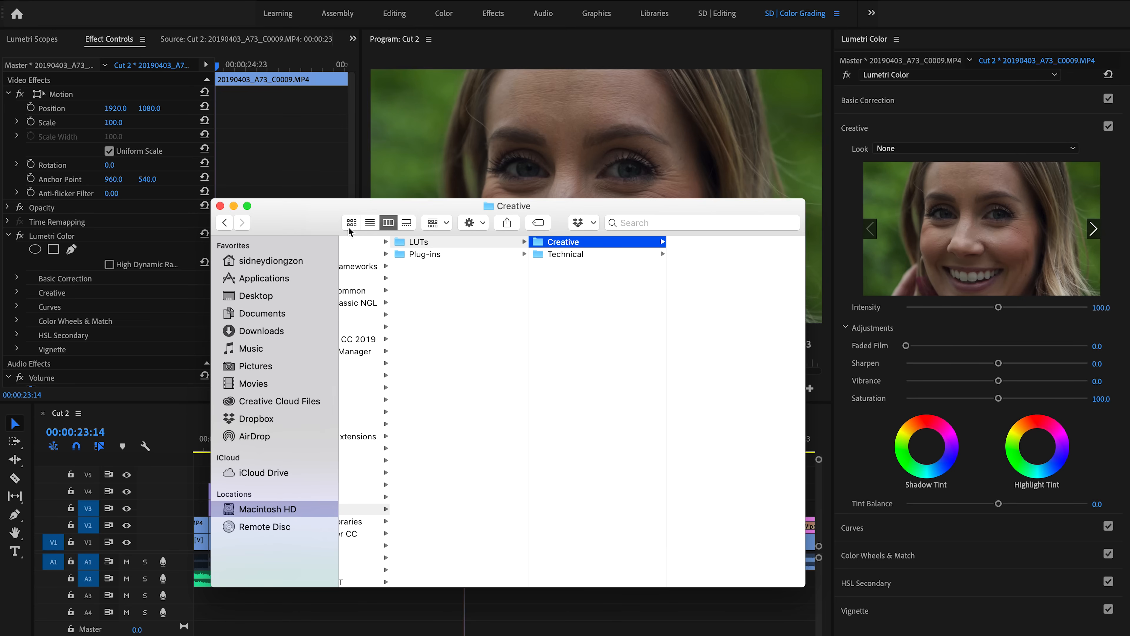
{"action": "mouse_move", "coordinate": [294, 276]}
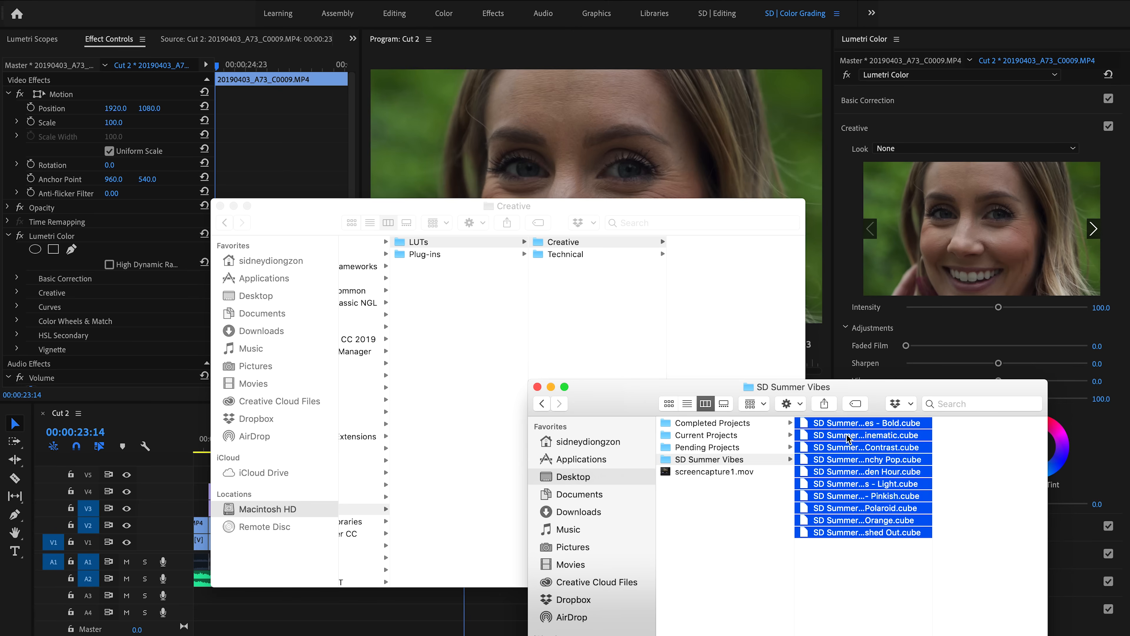
{"action": "mouse_move", "coordinate": [738, 332]}
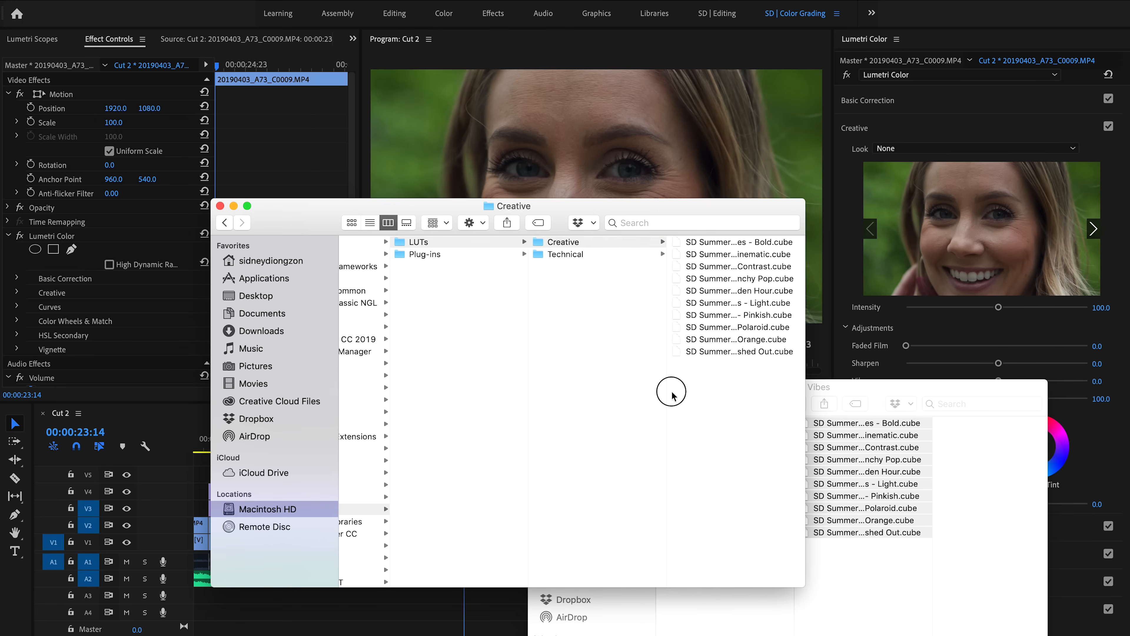
Close the Creative folder window after the SD Summer Vibes .cube files are copied
{"action": "left_click", "coordinate": [220, 206]}
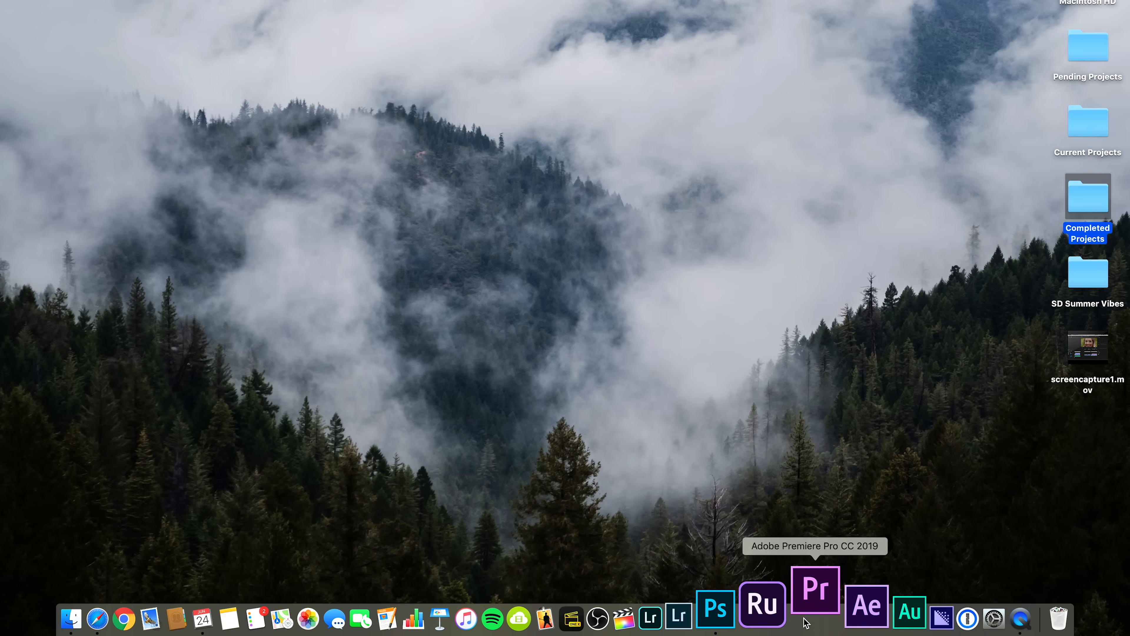
Bring Premiere Pro CC 2019 back to the front from the Dock
{"action": "left_click", "coordinate": [815, 590]}
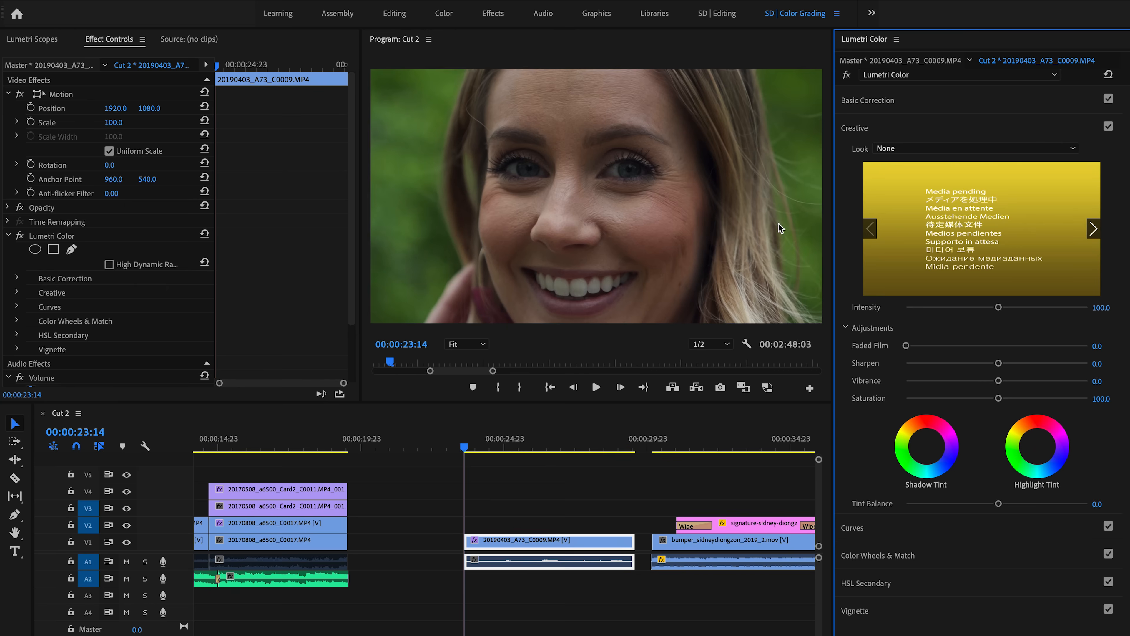
{"action": "mouse_move", "coordinate": [907, 136]}
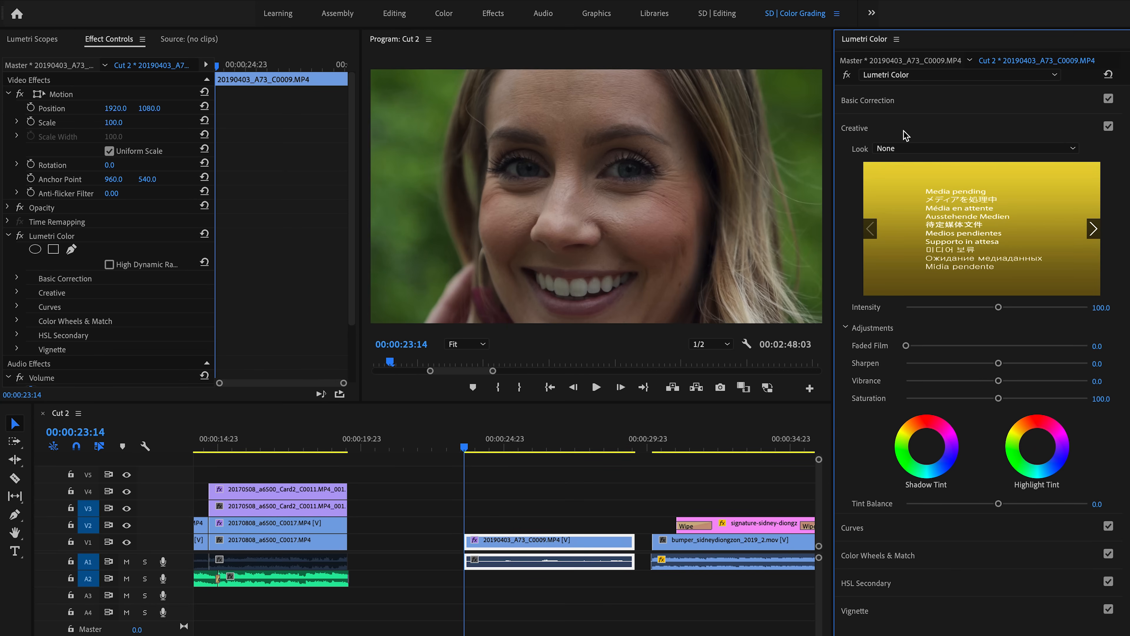
Apply the SD Summer Vibes - Bold creative look and lower its intensity to about 47
{"action": "left_click", "coordinate": [976, 148]}
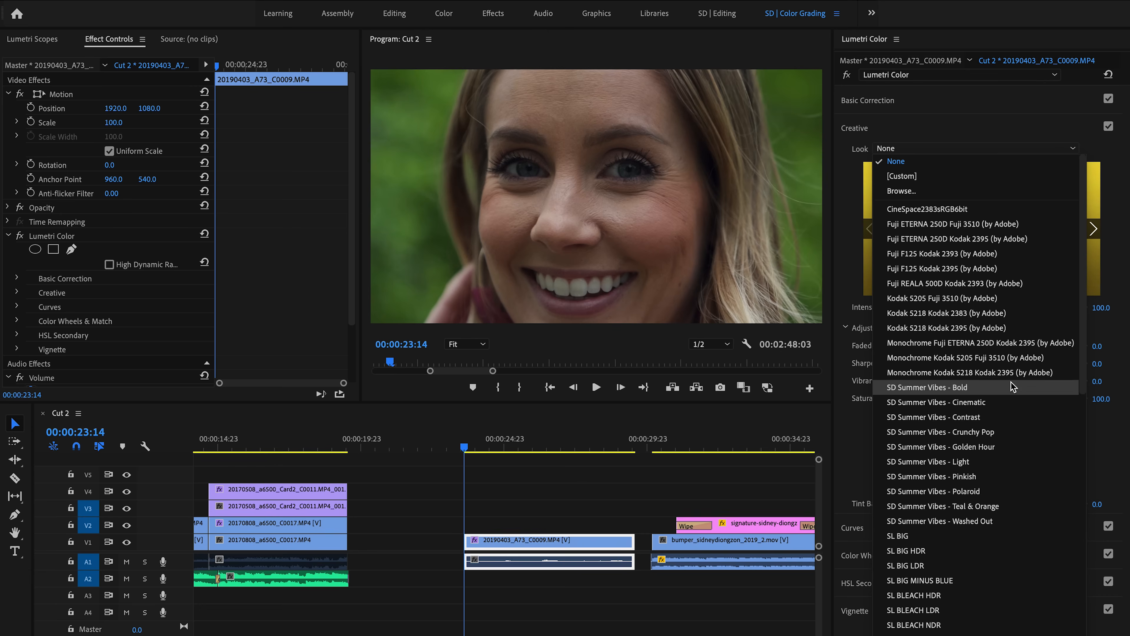
{"action": "mouse_move", "coordinate": [1009, 402]}
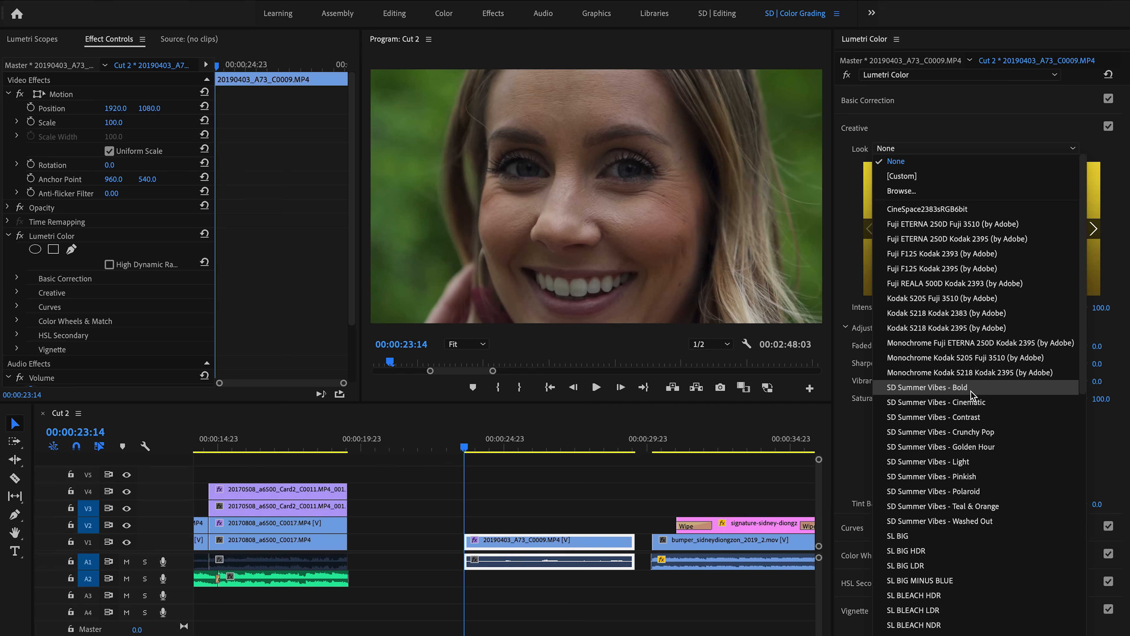
{"action": "mouse_move", "coordinate": [990, 393]}
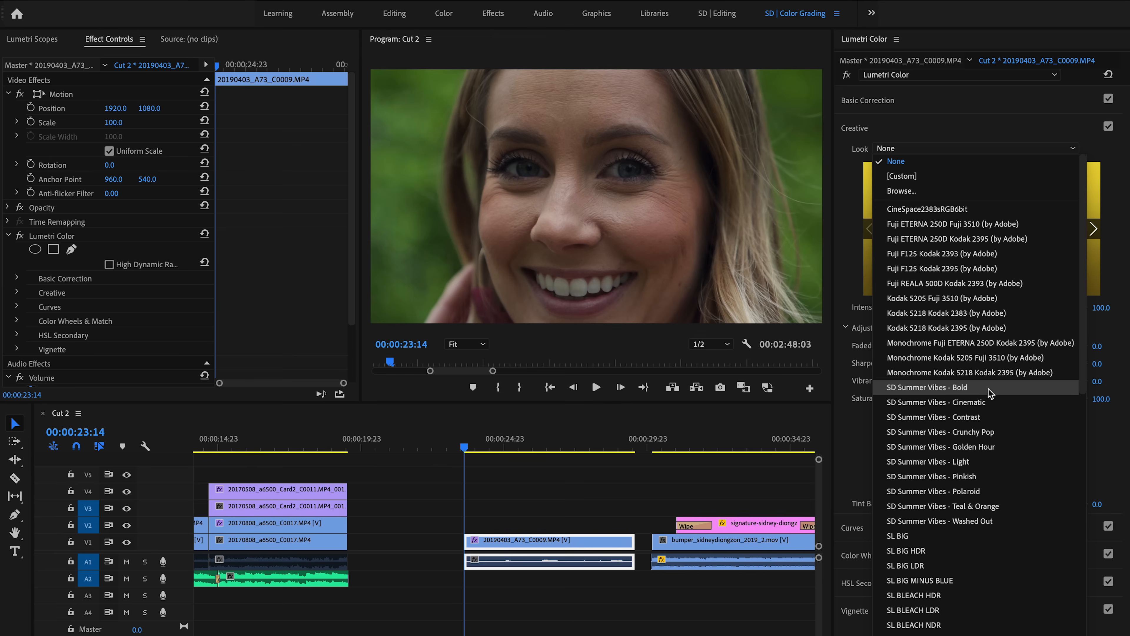
{"action": "left_click", "coordinate": [927, 387]}
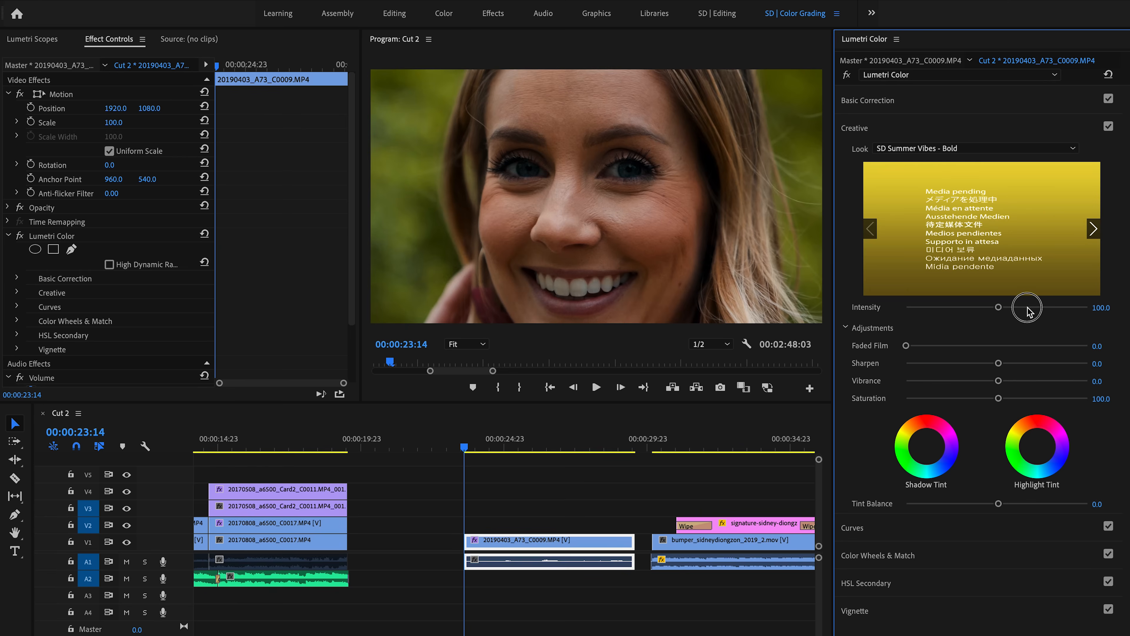
{"action": "left_click_drag", "start_coordinate": [1028, 307], "coordinate": [948, 307]}
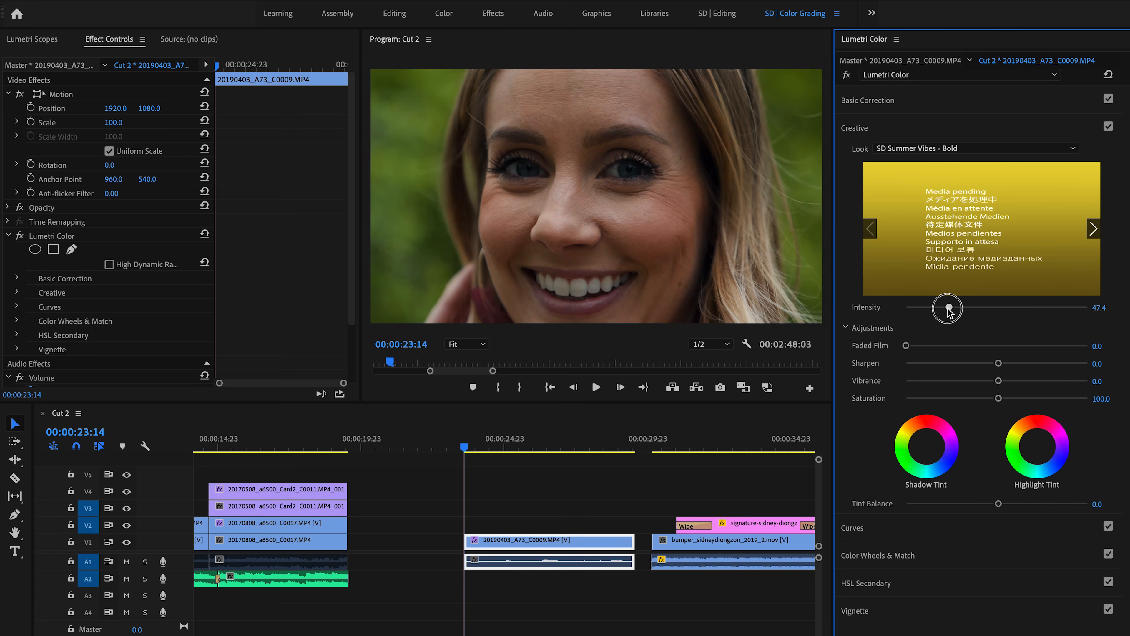
{"action": "left_click", "coordinate": [868, 100]}
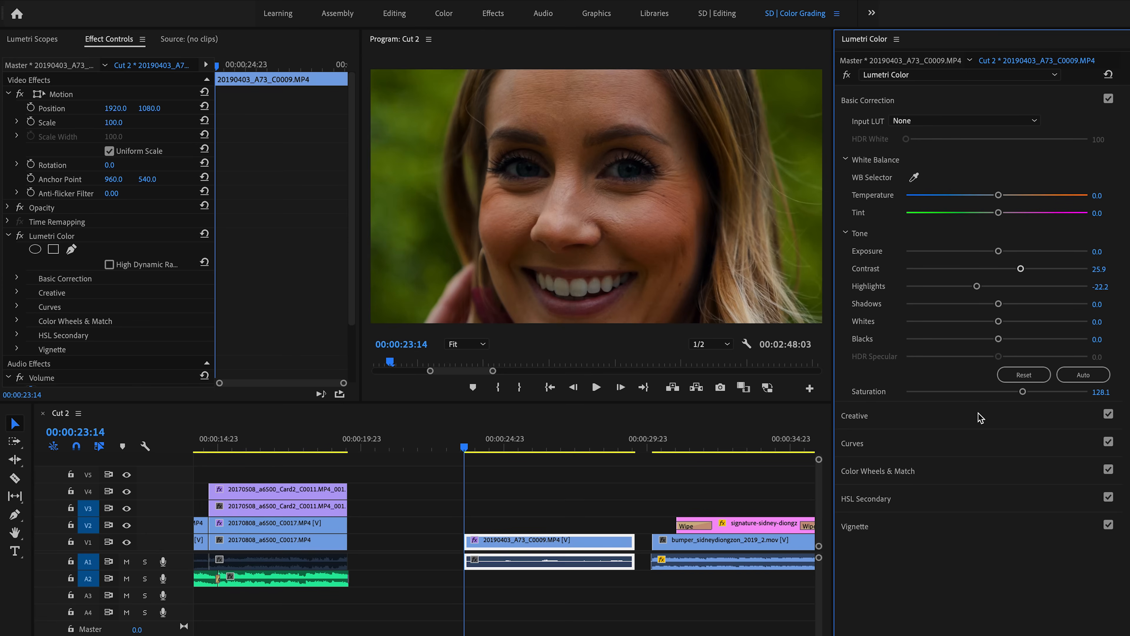
Try the SD Summer Vibes Polaroid look at intensity ~104 and Pinkish at ~77
{"action": "left_click", "coordinate": [976, 148]}
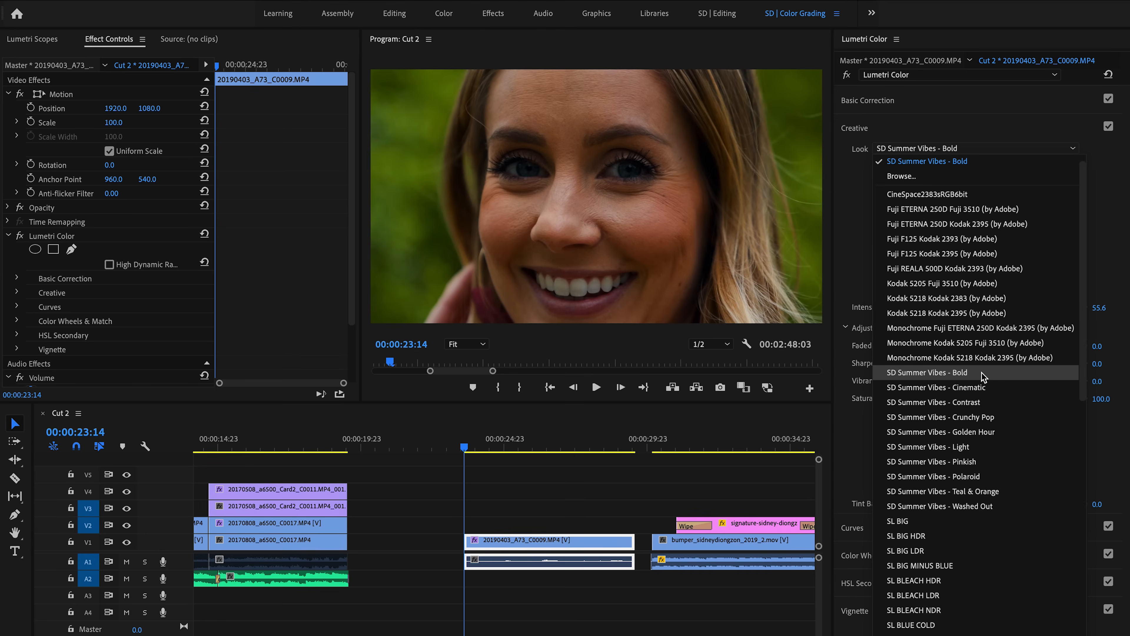
{"action": "mouse_move", "coordinate": [993, 431]}
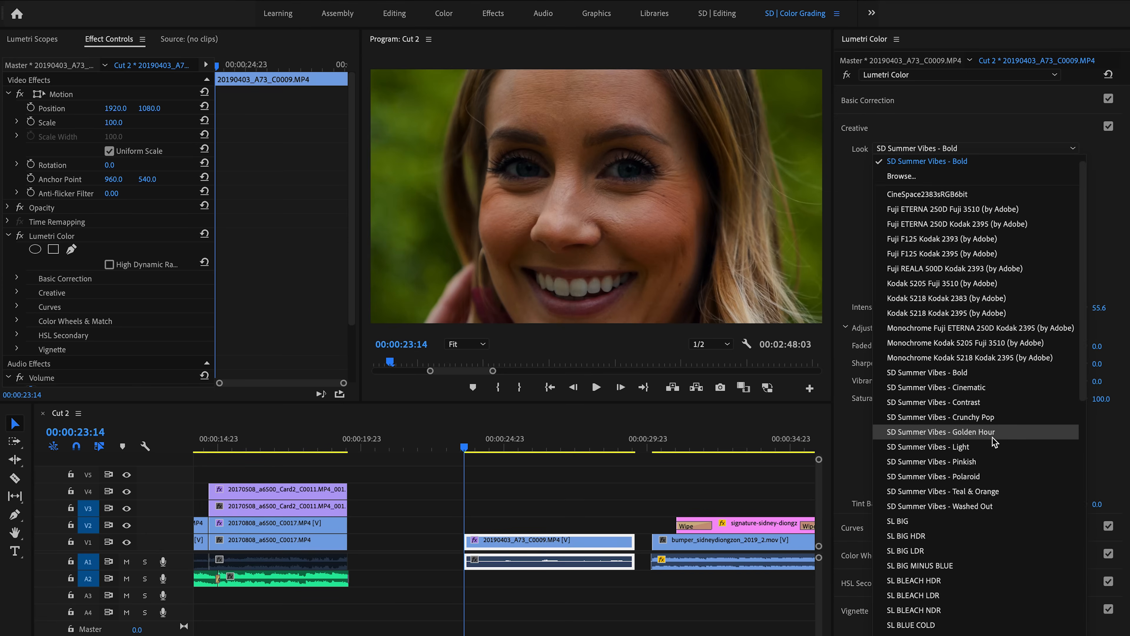
{"action": "left_click", "coordinate": [934, 476]}
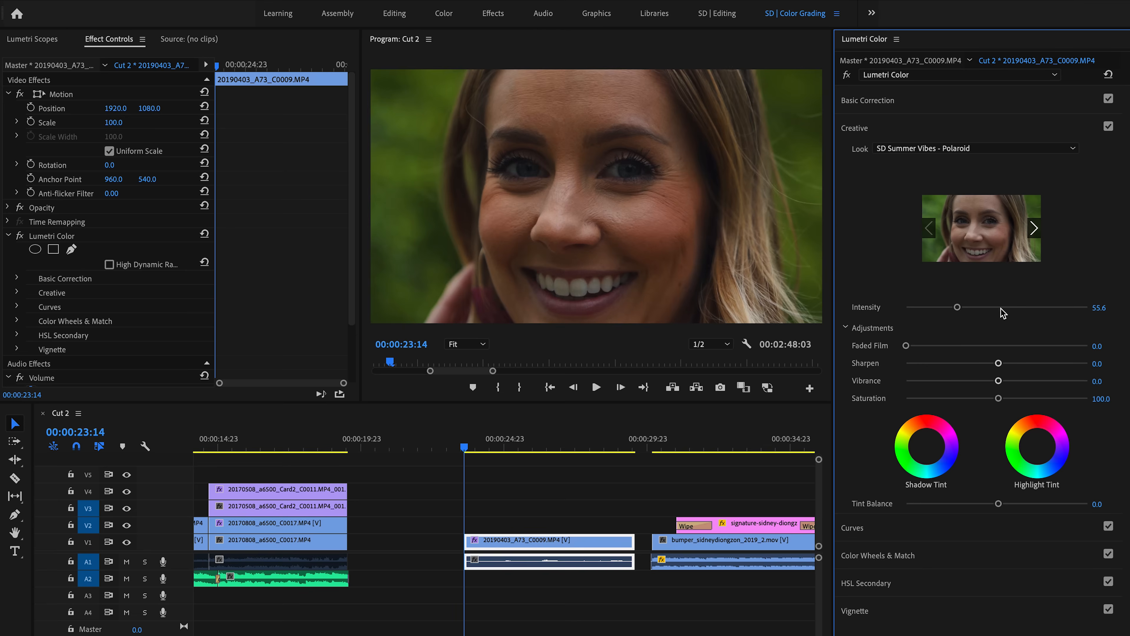
{"action": "left_click_drag", "start_coordinate": [956, 308], "coordinate": [1001, 307]}
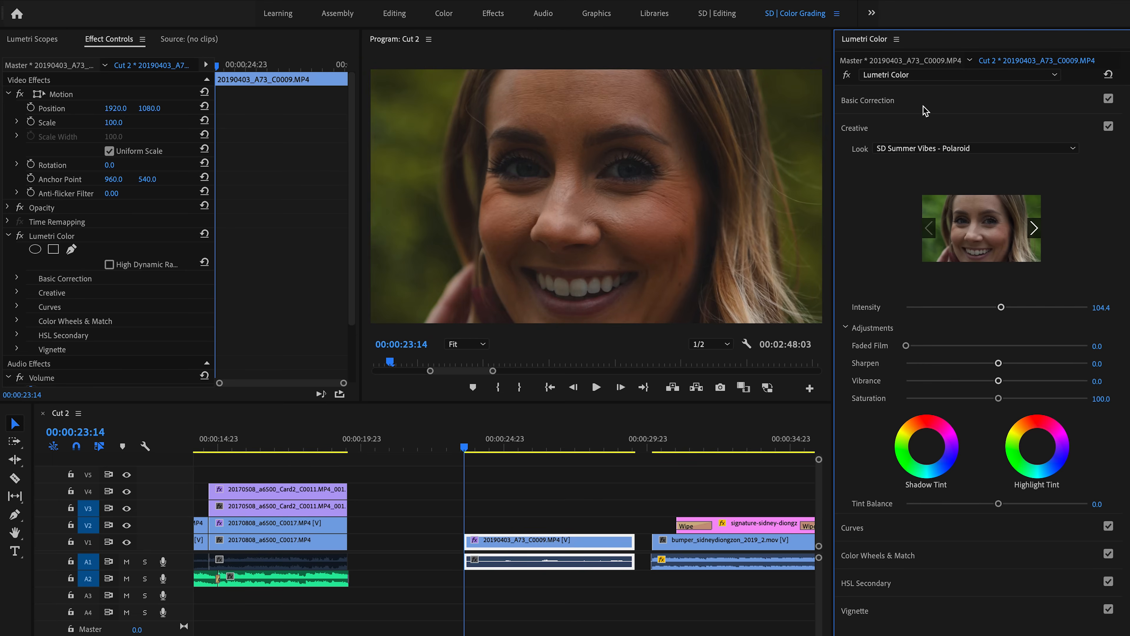
{"action": "left_click", "coordinate": [969, 148]}
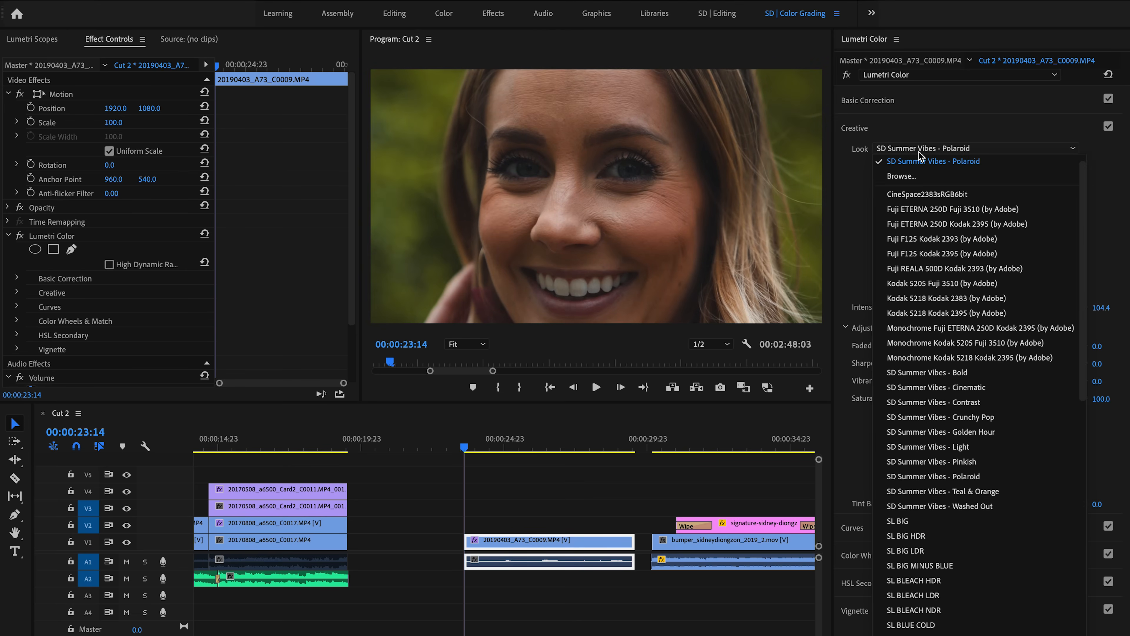
{"action": "left_click", "coordinate": [931, 461]}
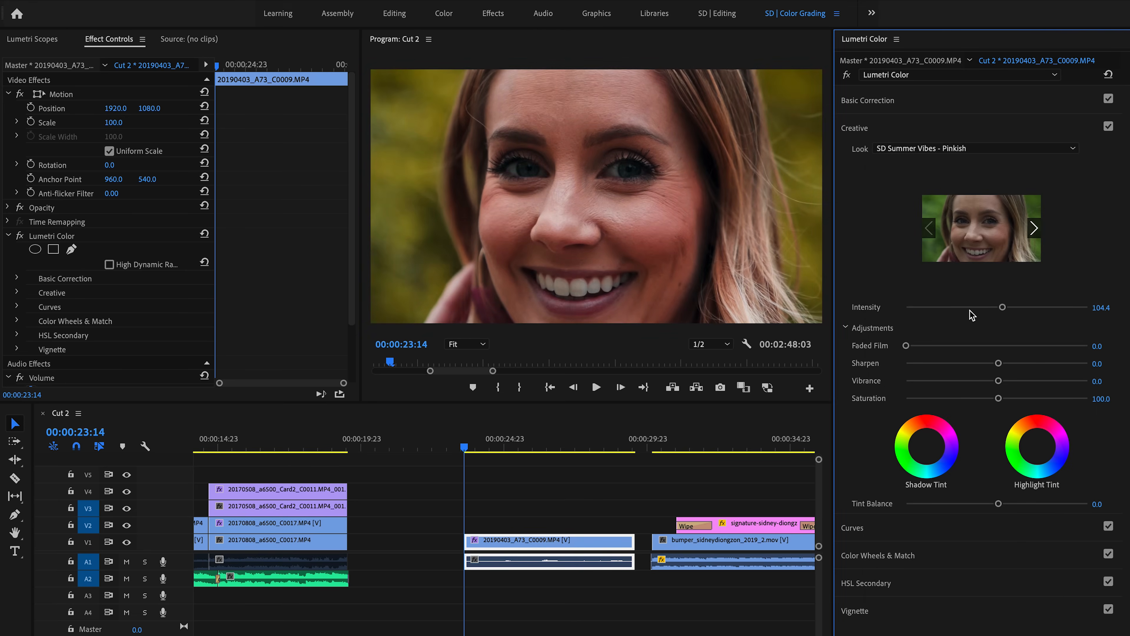
{"action": "left_click_drag", "start_coordinate": [1002, 306], "coordinate": [976, 306]}
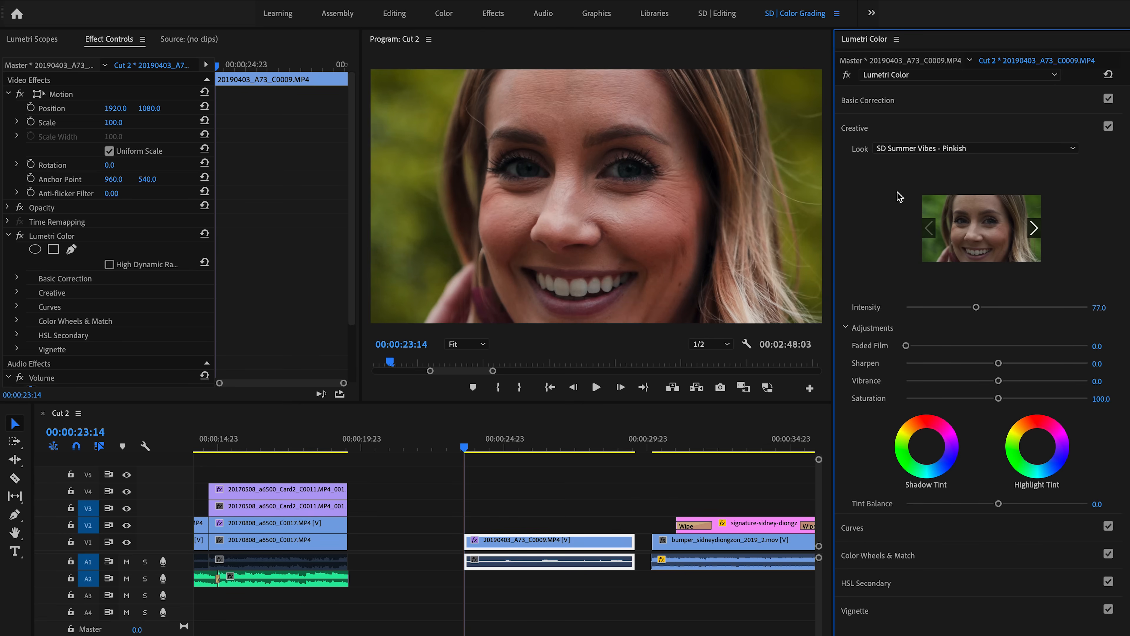
Try the SD Summer Vibes - Golden Hour look, then check the LUTs folder in Finder
{"action": "left_click", "coordinate": [976, 148]}
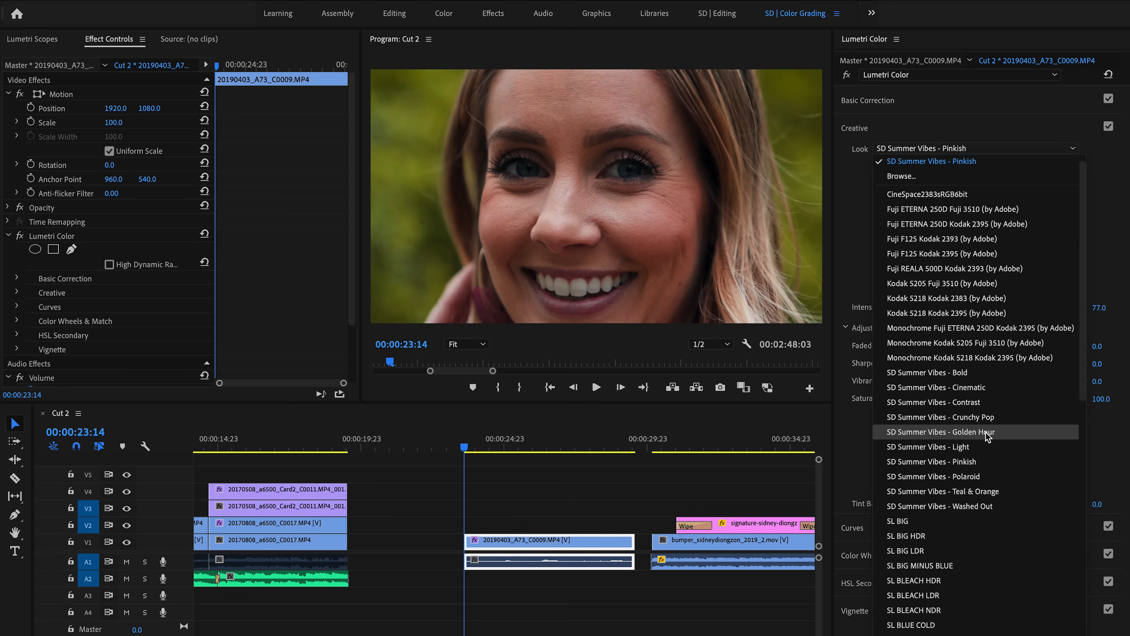
{"action": "left_click", "coordinate": [939, 431]}
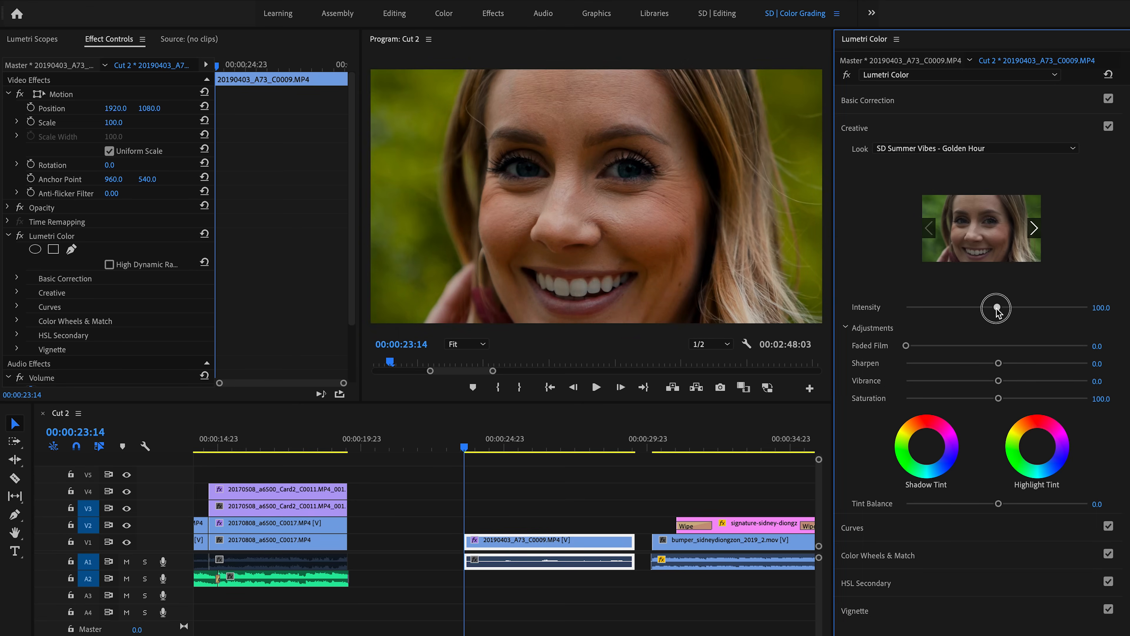
{"action": "mouse_move", "coordinate": [870, 190]}
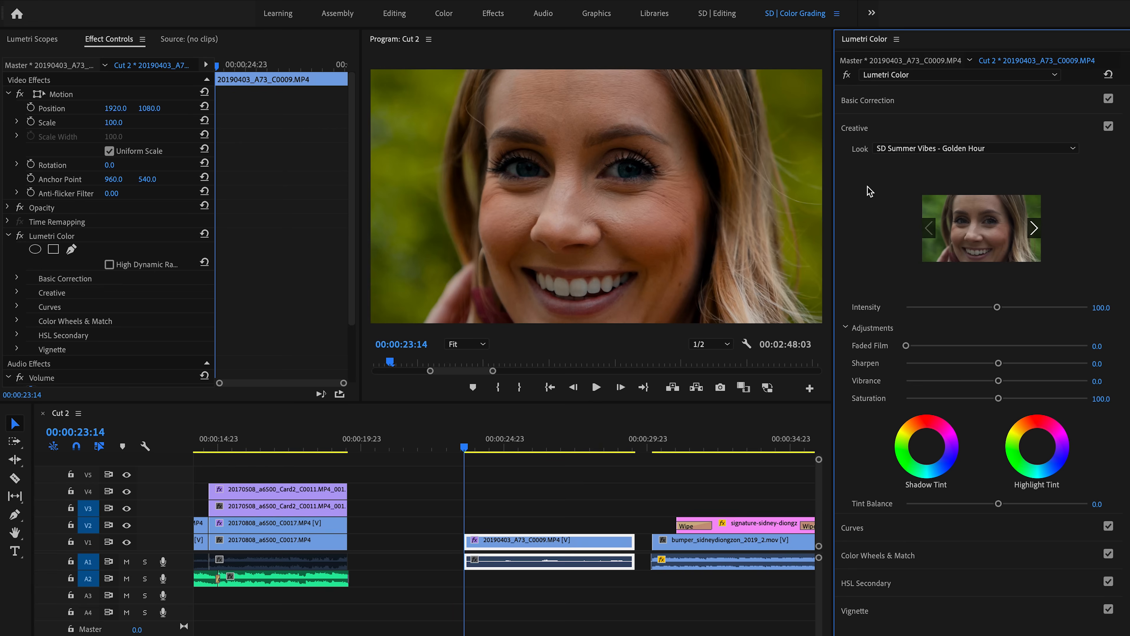
{"action": "mouse_move", "coordinate": [890, 181]}
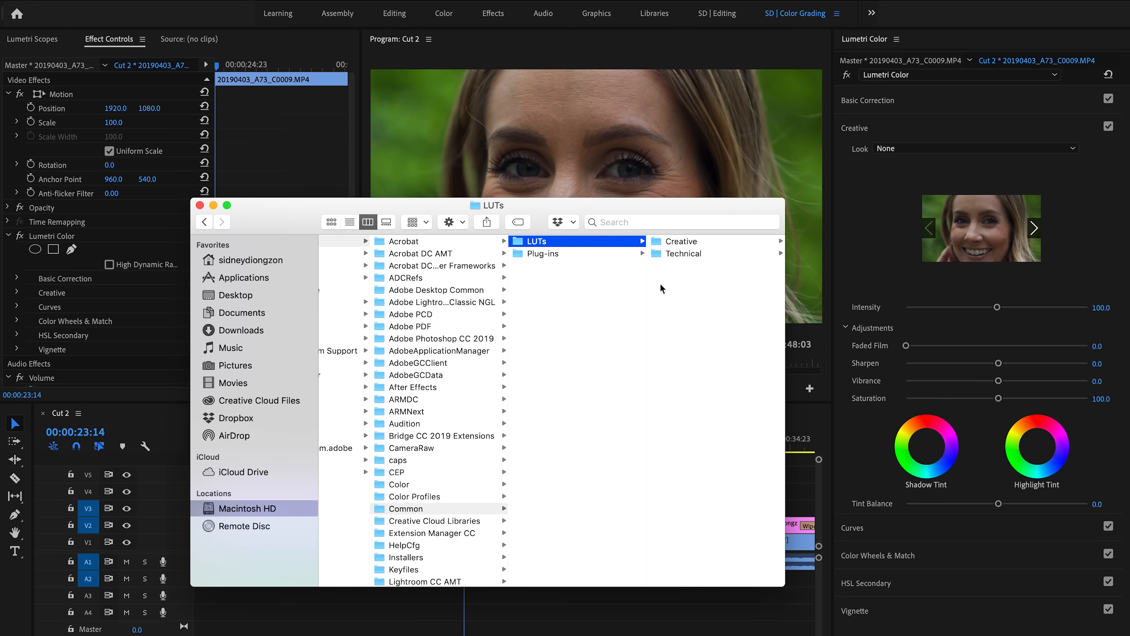
{"action": "mouse_move", "coordinate": [684, 261]}
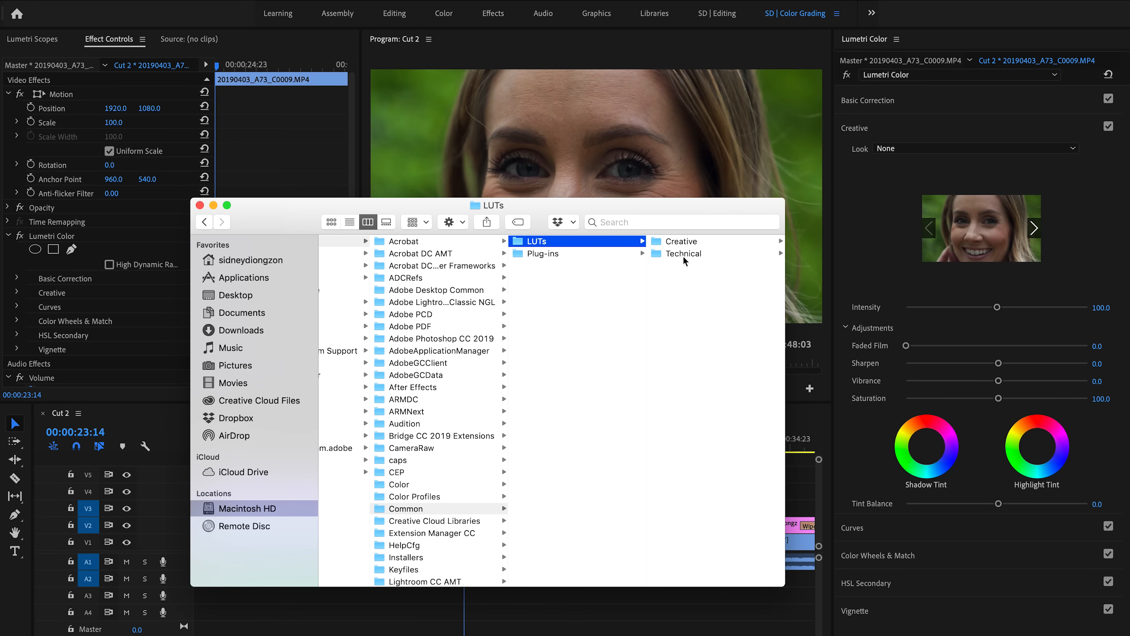
{"action": "left_click", "coordinate": [680, 253]}
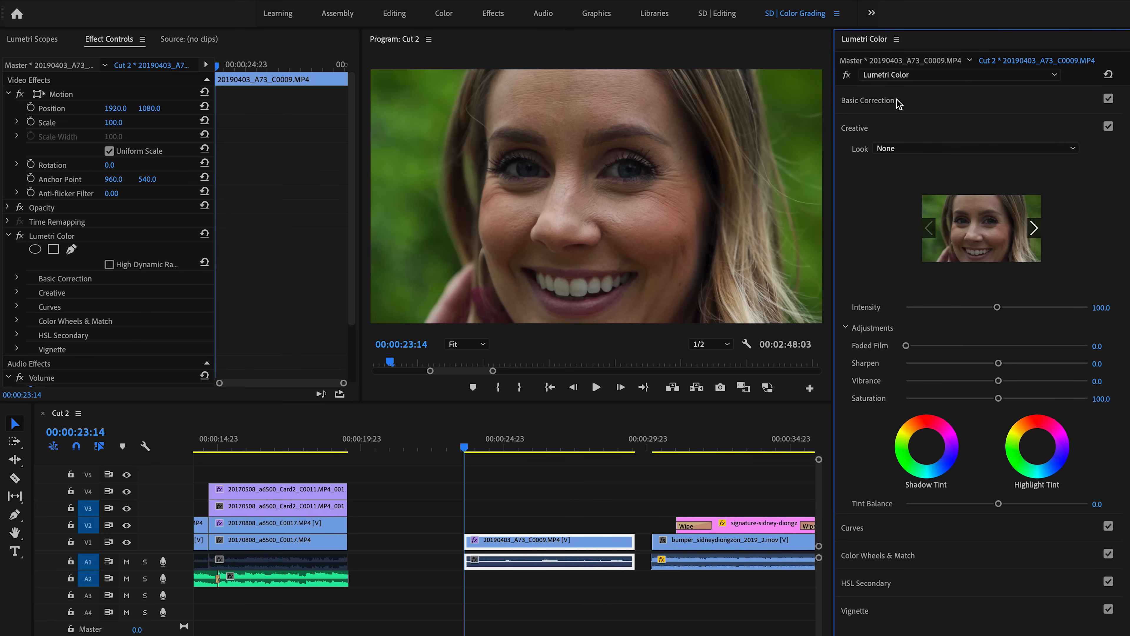
Expand Basic Correction and show the Input LUT list with the camera conversion LUTs
{"action": "left_click", "coordinate": [868, 100]}
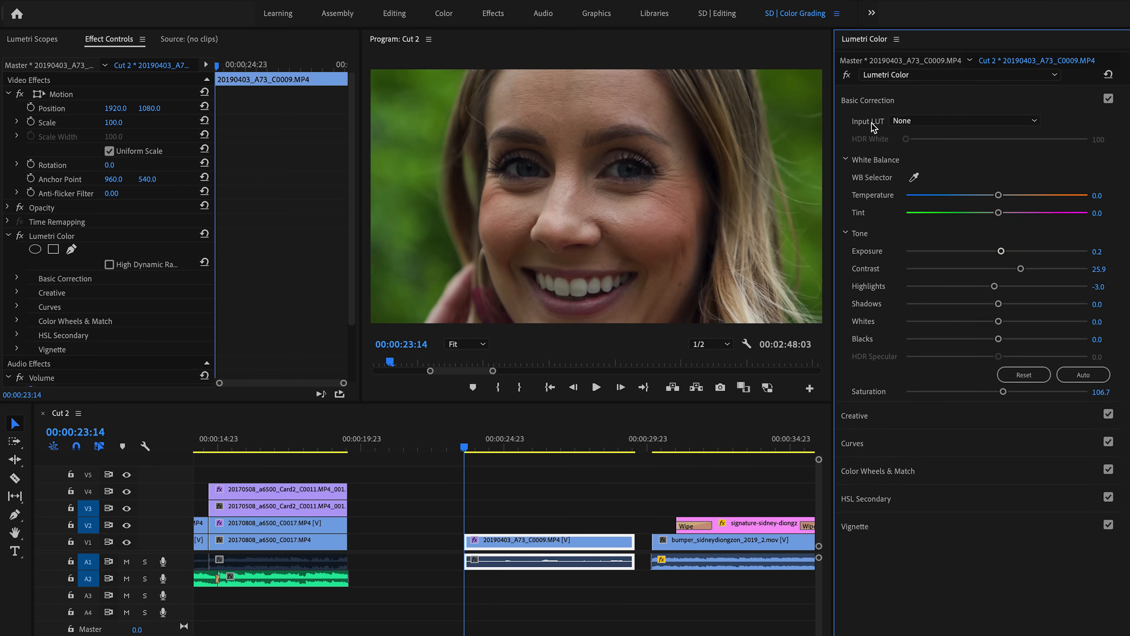
{"action": "left_click", "coordinate": [963, 120]}
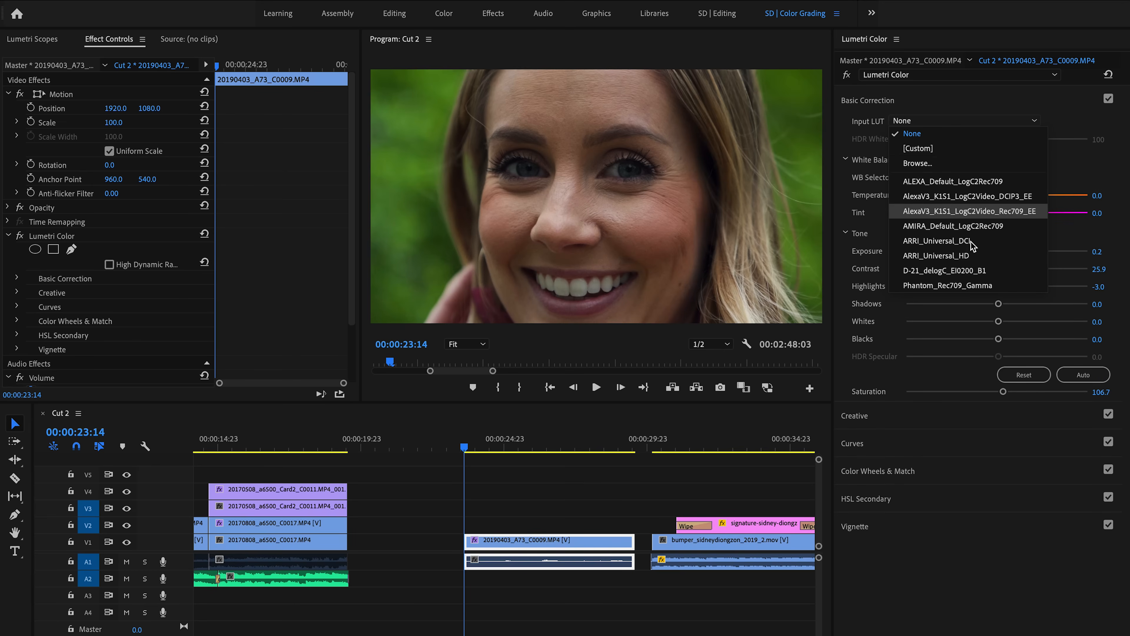